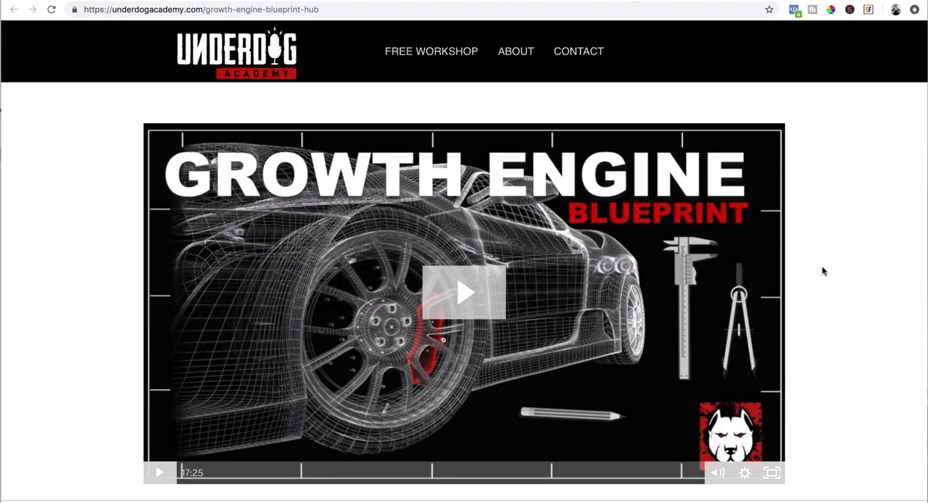
pyautogui.moveTo(850, 60)
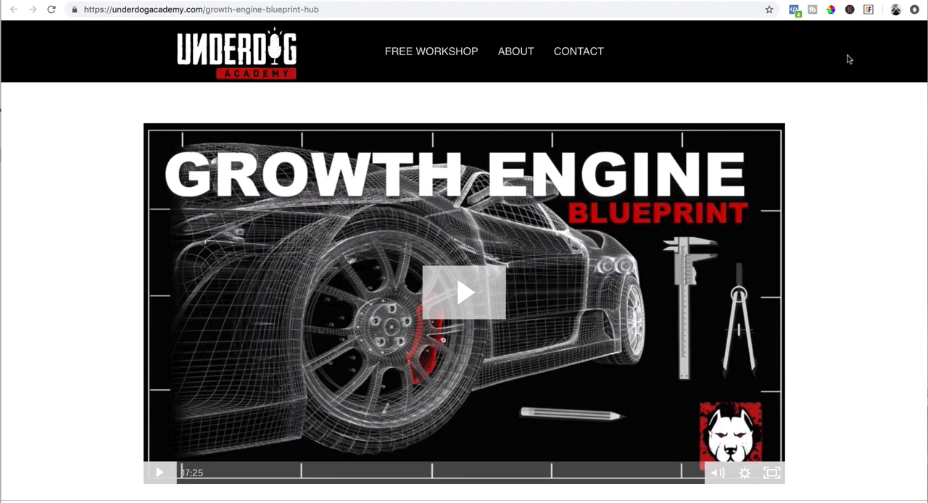
pyautogui.moveTo(835, 264)
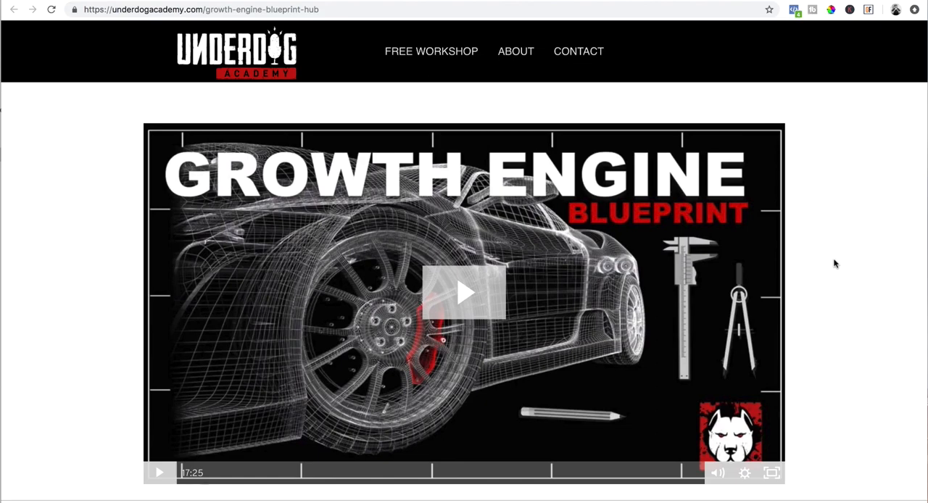
pyautogui.moveTo(508, 278)
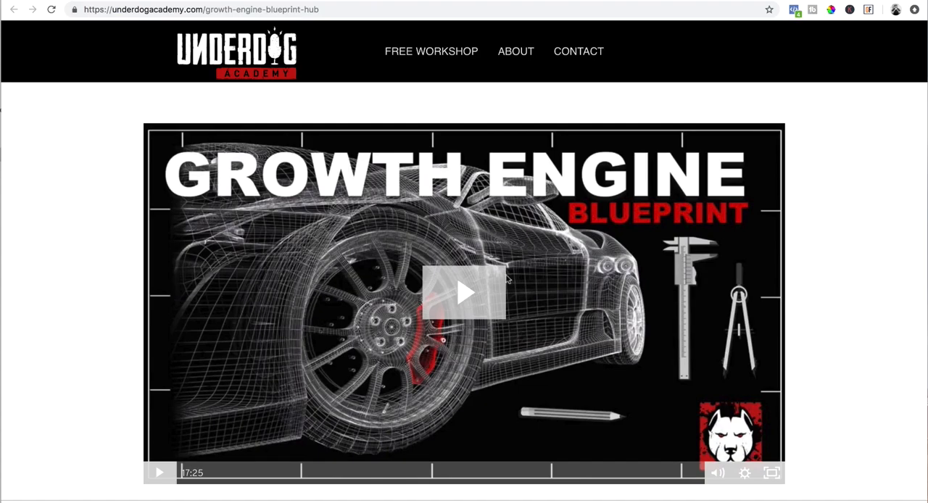
# Scroll up and down through the Squeeze Page step to review it.
pyautogui.scroll(-3)
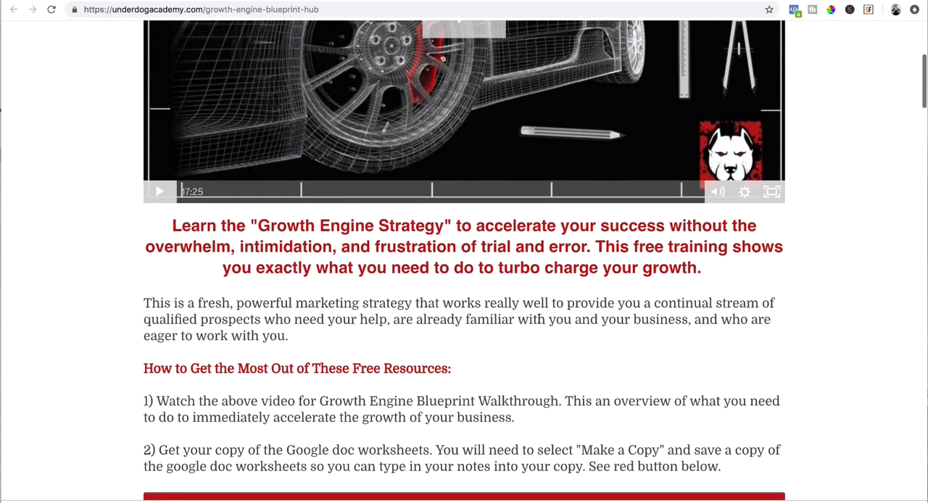
pyautogui.scroll(-3)
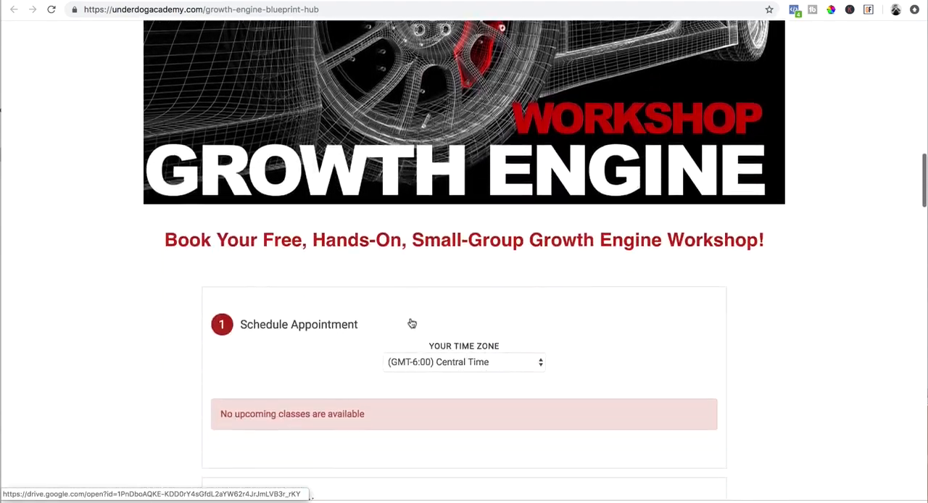
pyautogui.scroll(-3)
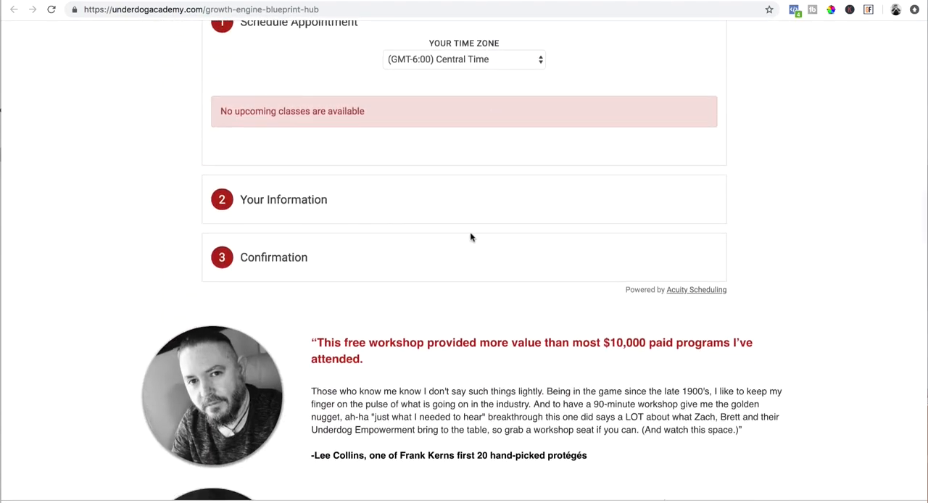
pyautogui.scroll(3)
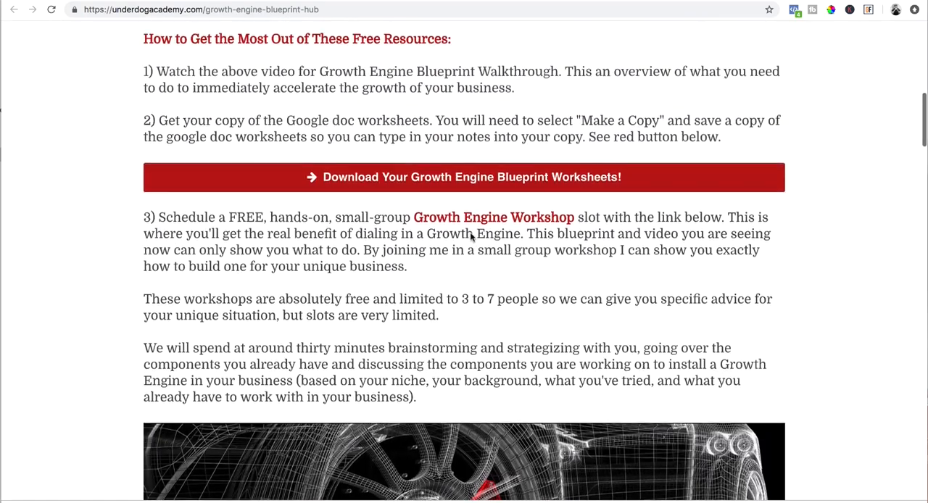
pyautogui.scroll(3)
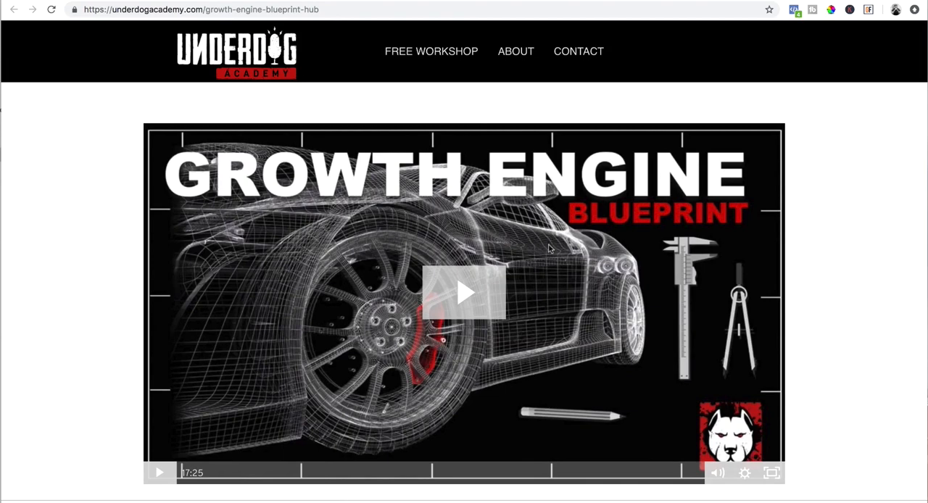
pyautogui.moveTo(438, 278)
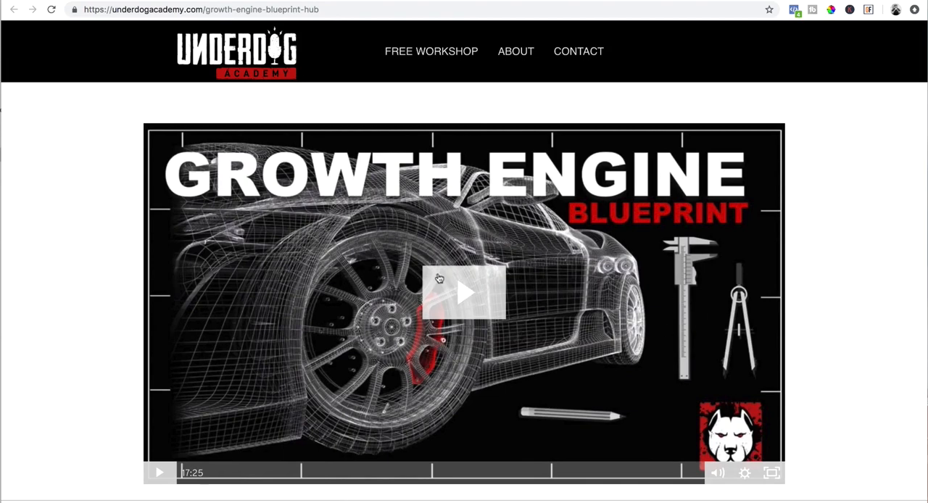
pyautogui.scroll(-3)
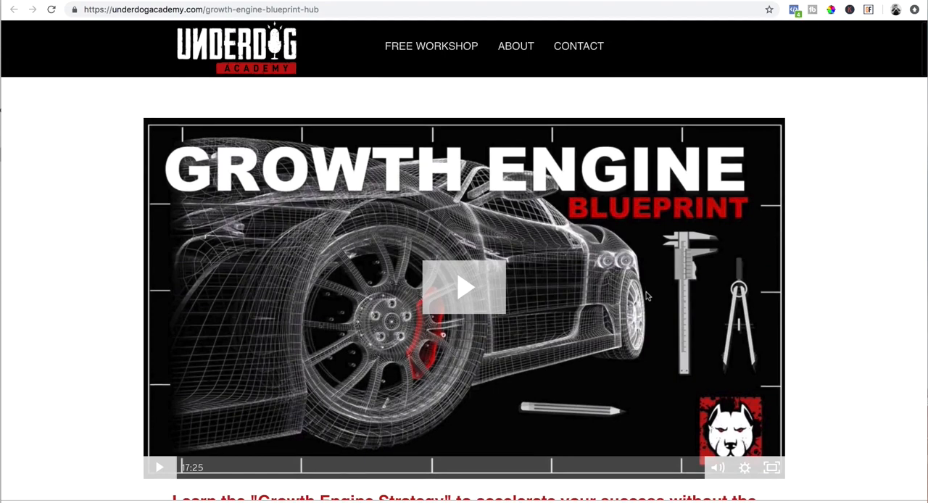
pyautogui.scroll(-3)
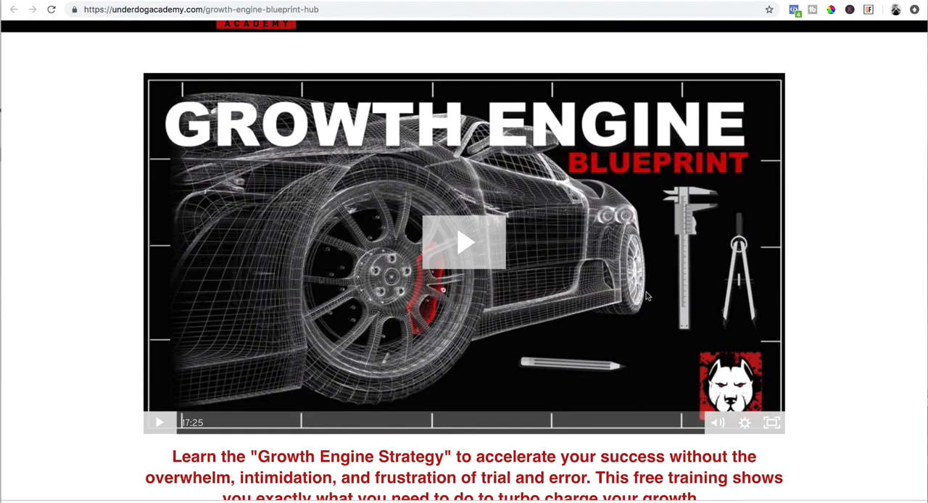
pyautogui.moveTo(649, 361)
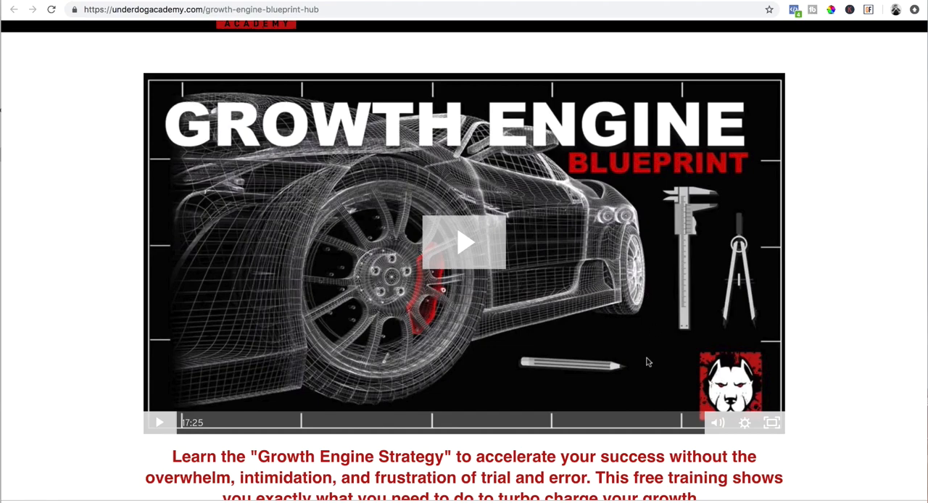
pyautogui.scroll(-3)
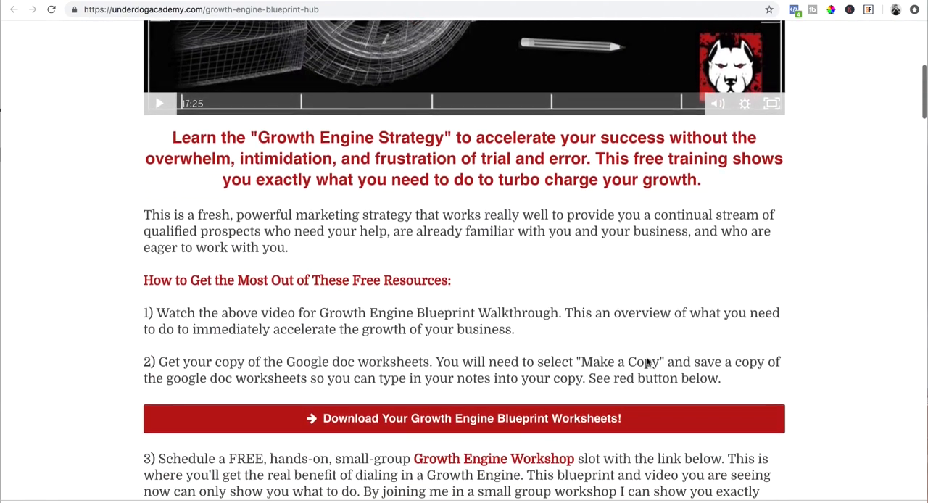
pyautogui.scroll(-3)
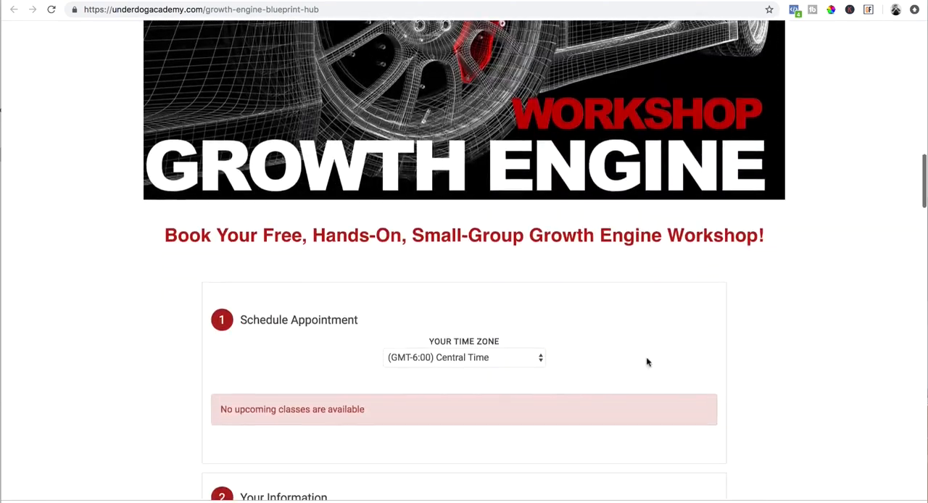
pyautogui.scroll(-3)
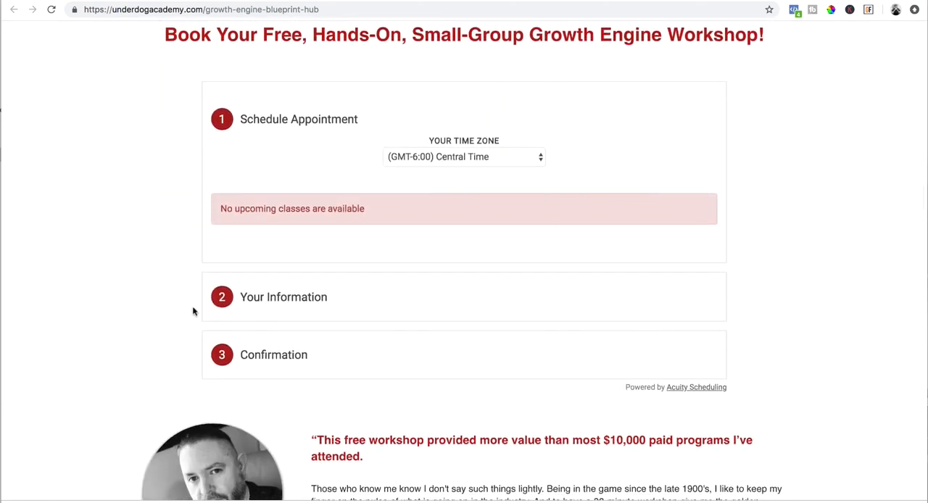
pyautogui.scroll(3)
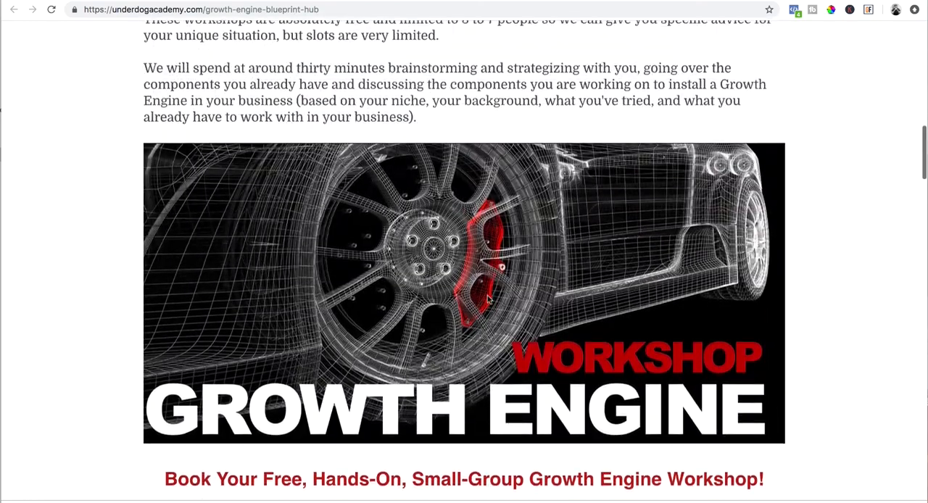
pyautogui.scroll(3)
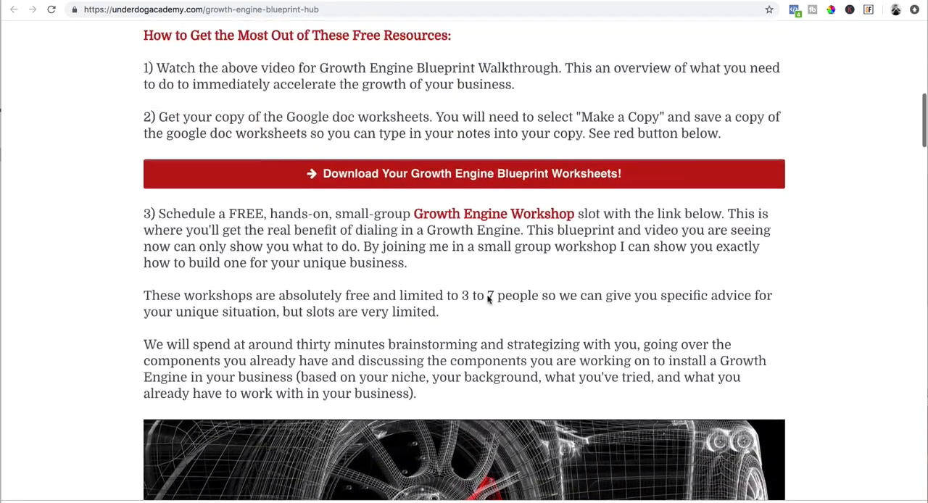
pyautogui.scroll(-3)
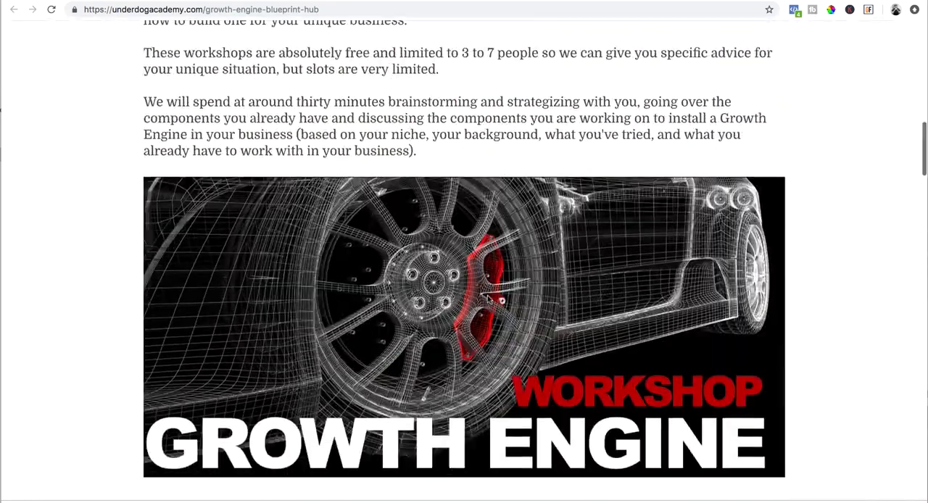
pyautogui.scroll(3)
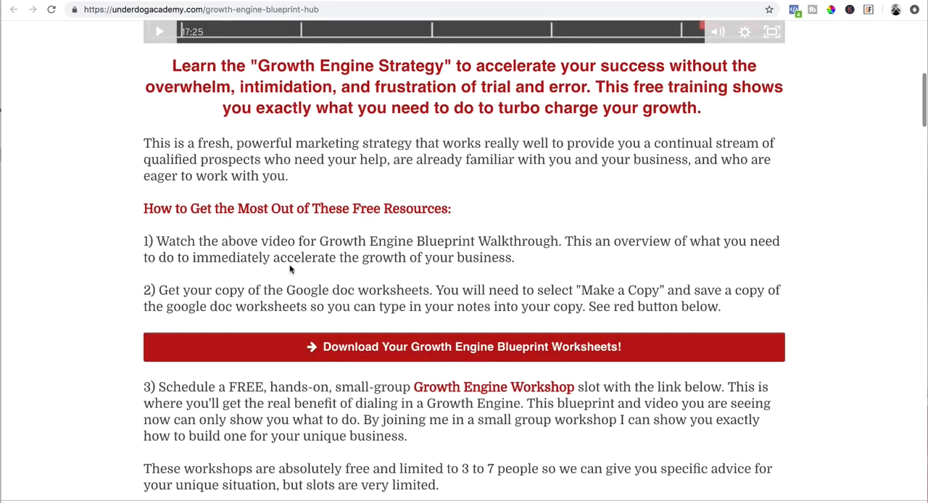
pyautogui.scroll(-3)
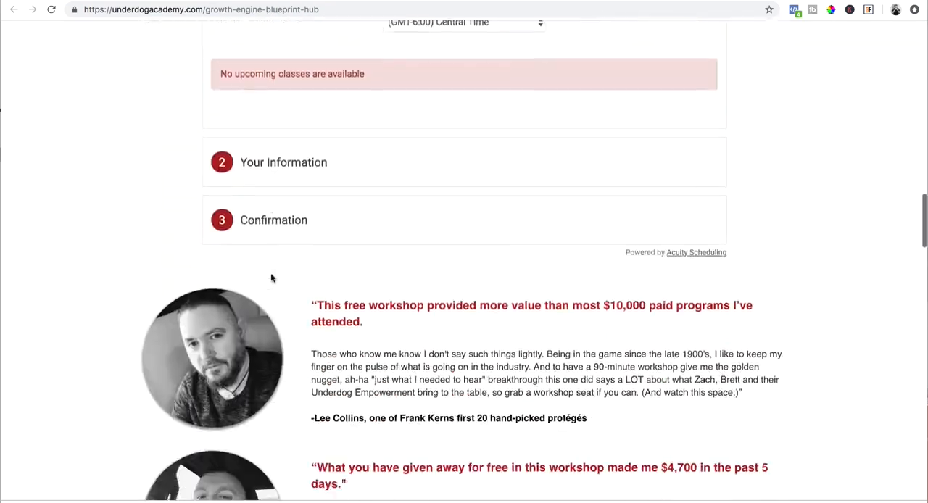
pyautogui.scroll(3)
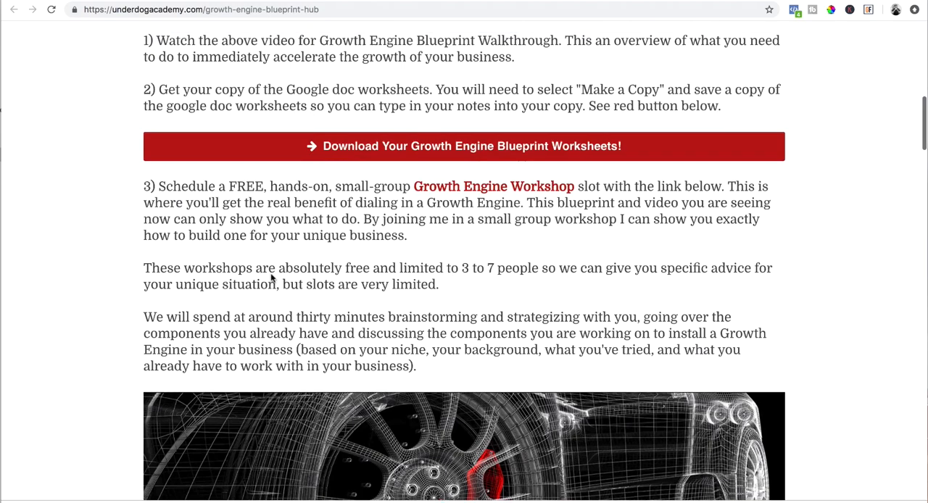
pyautogui.scroll(3)
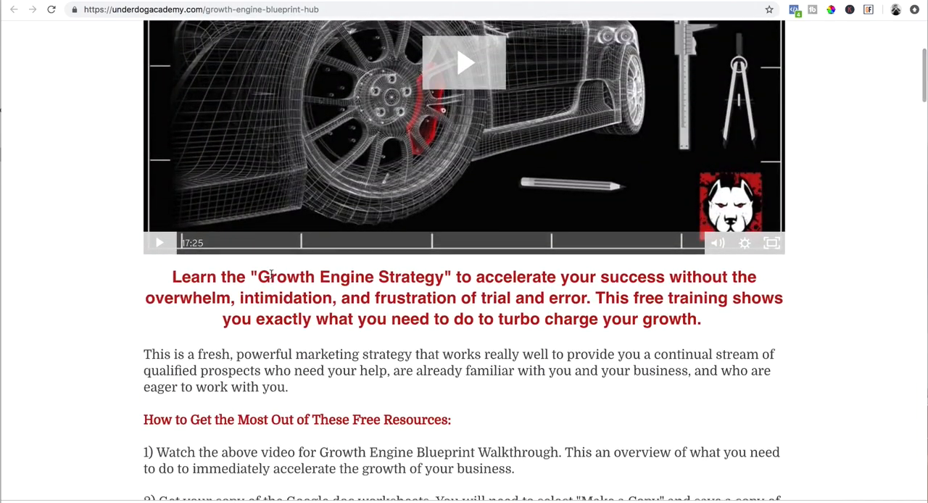
pyautogui.scroll(-3)
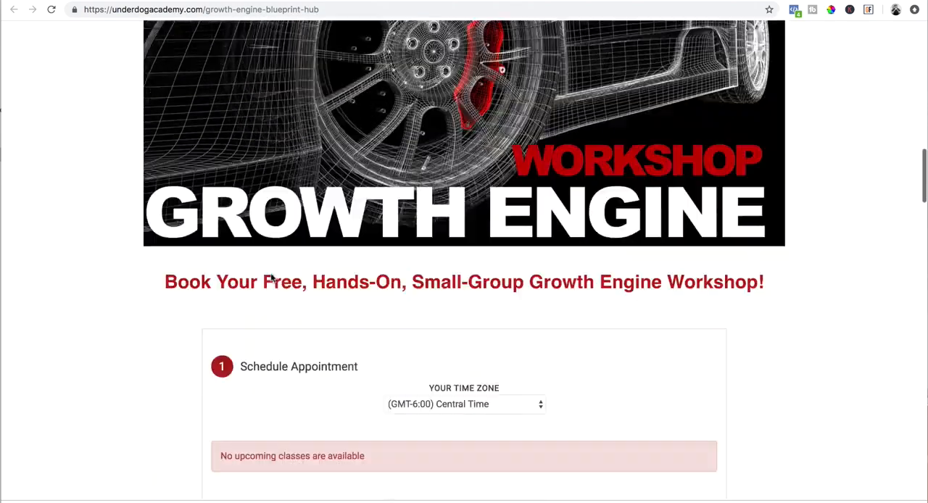
pyautogui.scroll(-3)
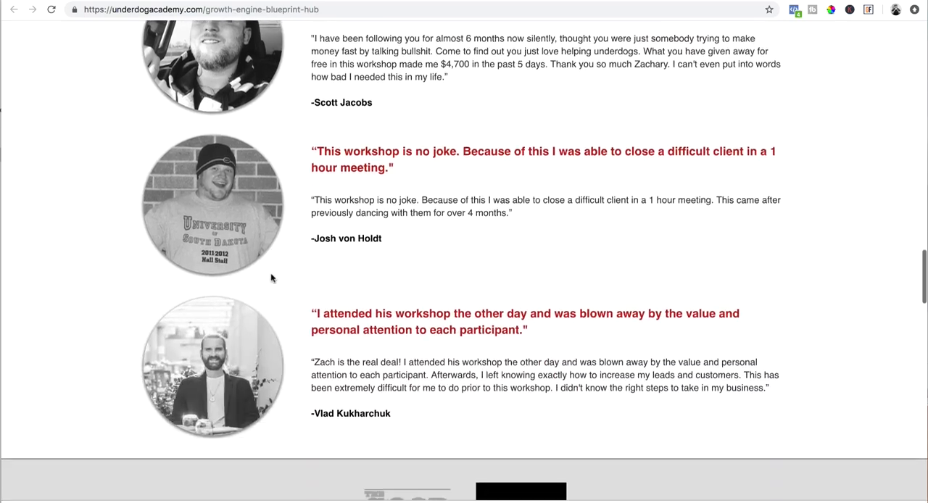
pyautogui.scroll(3)
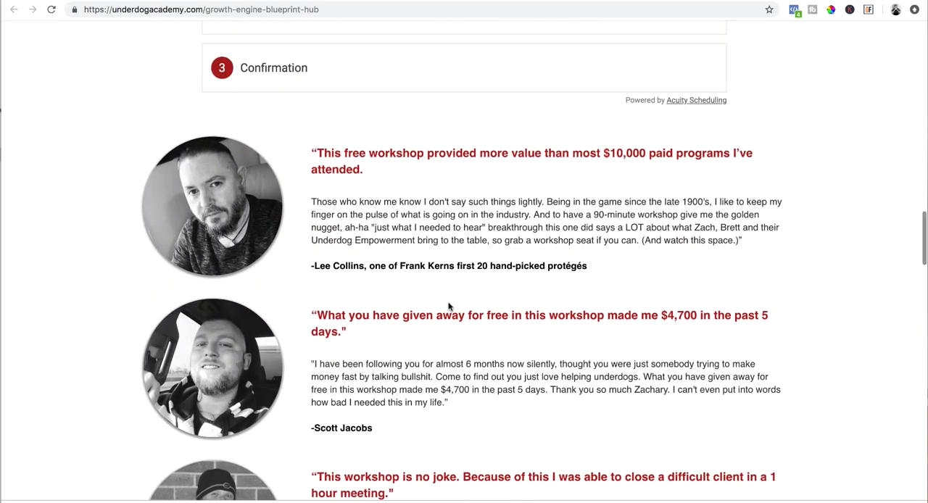
pyautogui.scroll(-3)
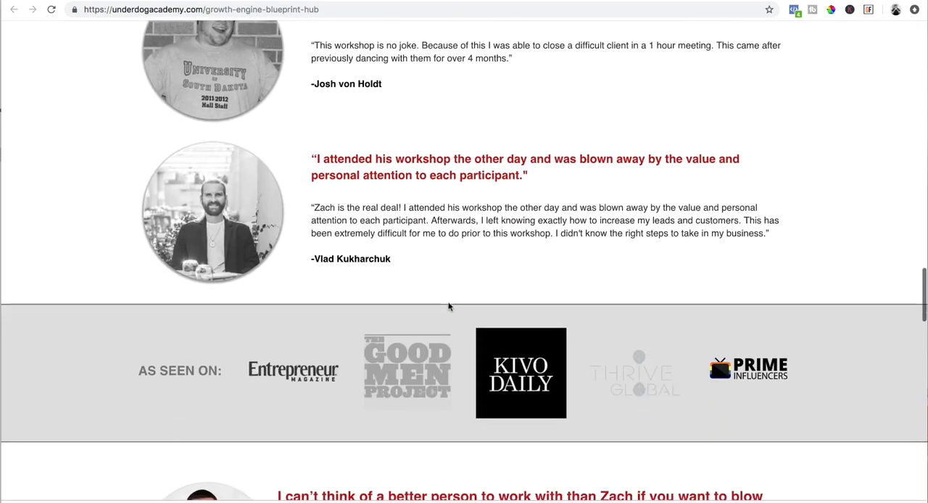
pyautogui.scroll(3)
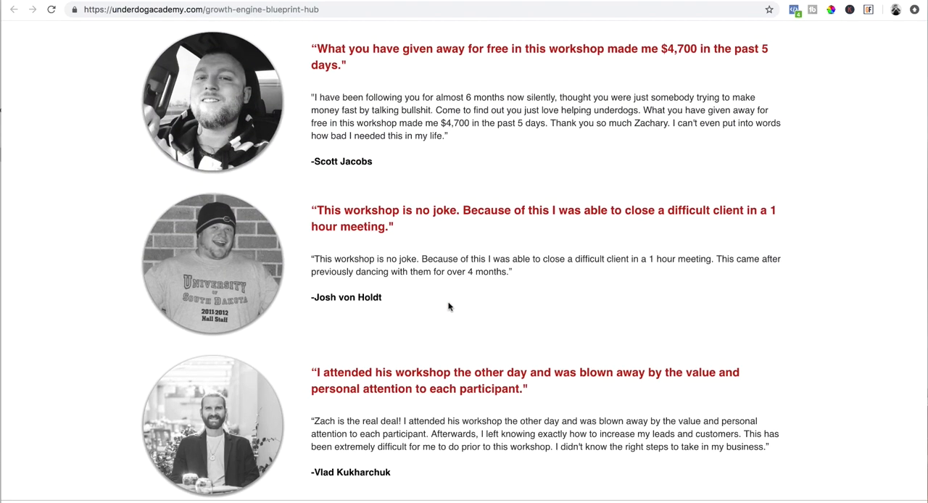
pyautogui.scroll(-3)
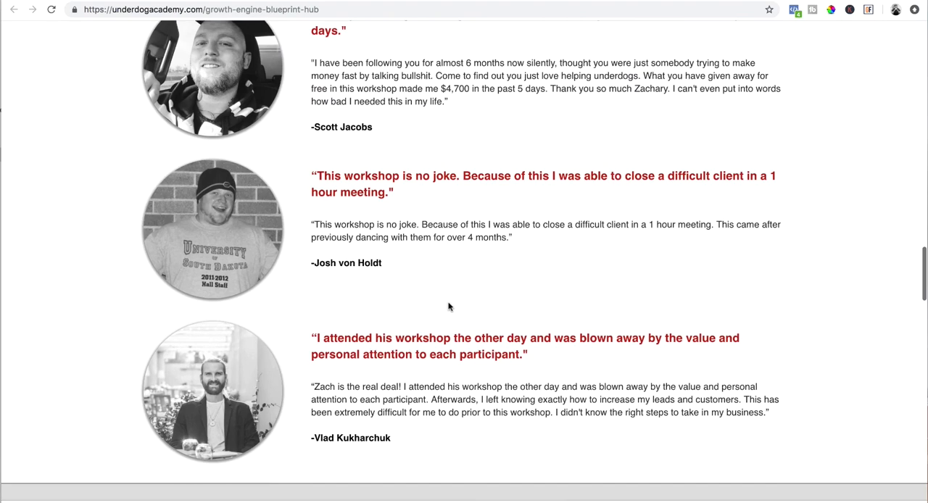
pyautogui.scroll(-3)
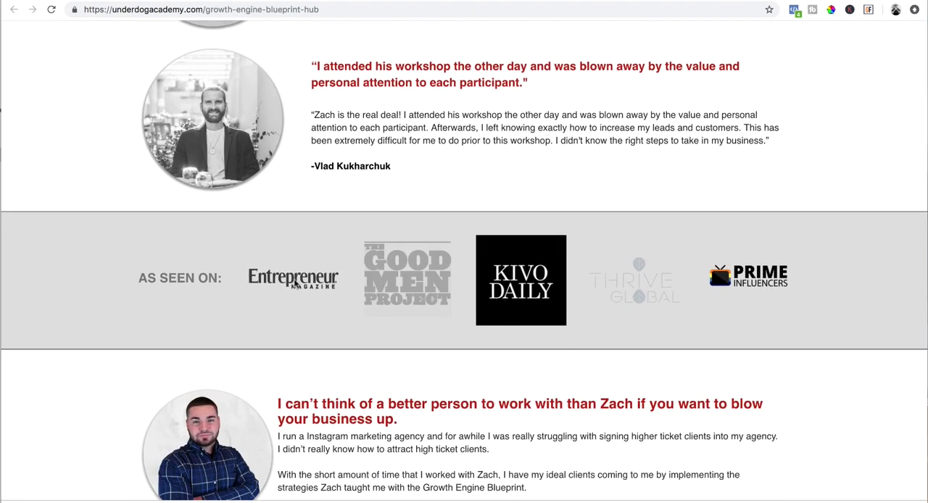
pyautogui.moveTo(815, 279)
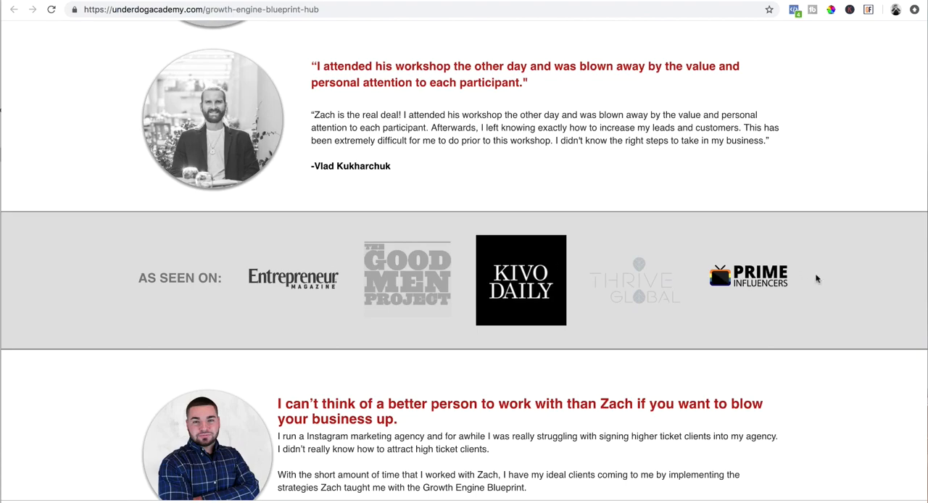
pyautogui.moveTo(377, 299)
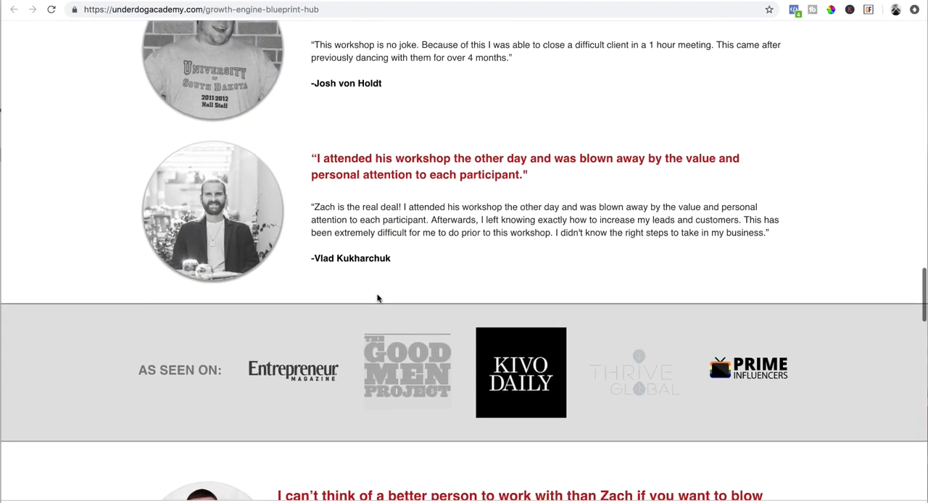
pyautogui.scroll(3)
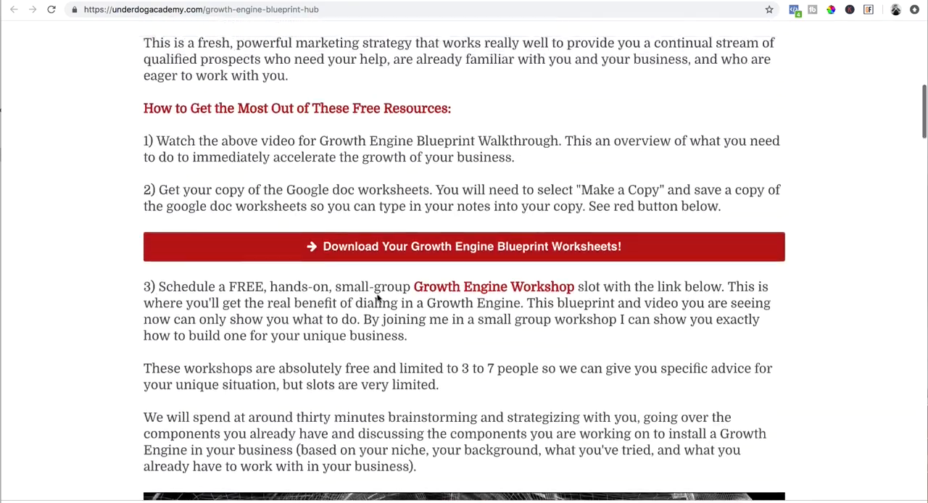
pyautogui.scroll(3)
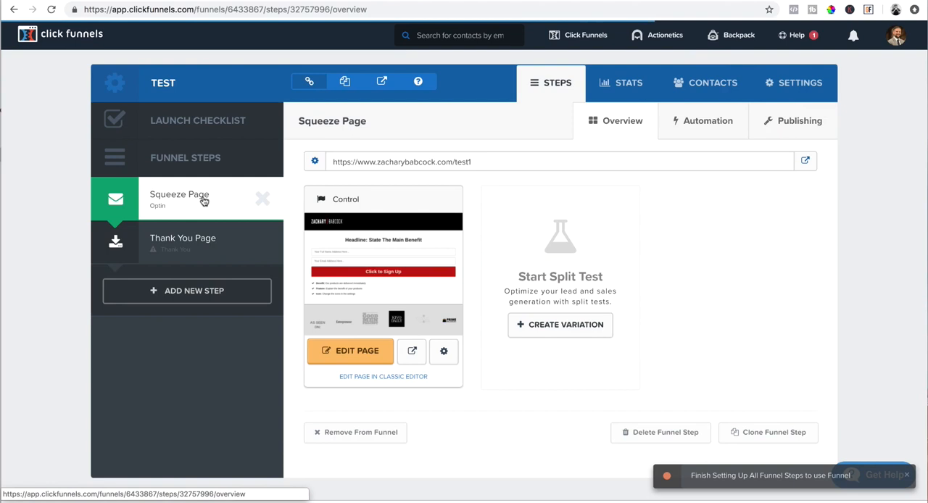
pyautogui.moveTo(575, 212)
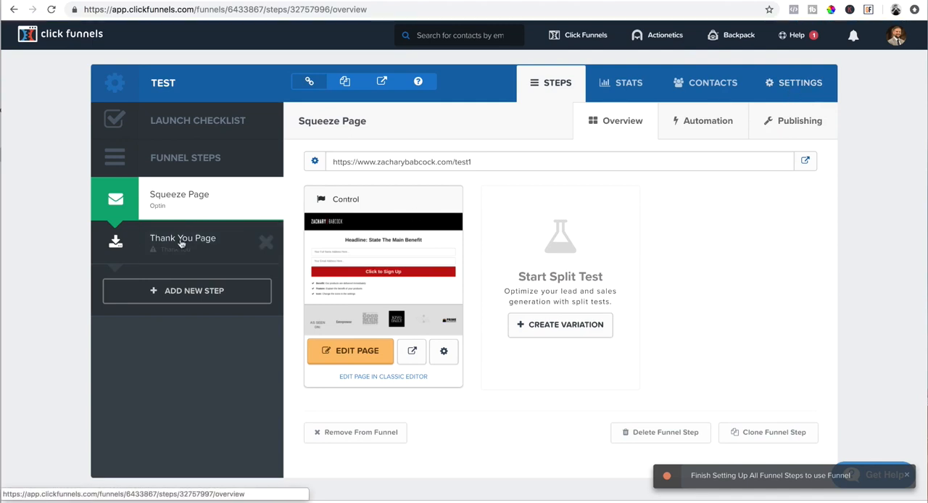
# Switch the TEST funnel from the Squeeze Page step to the Thank You Page step.
pyautogui.click(183, 238)
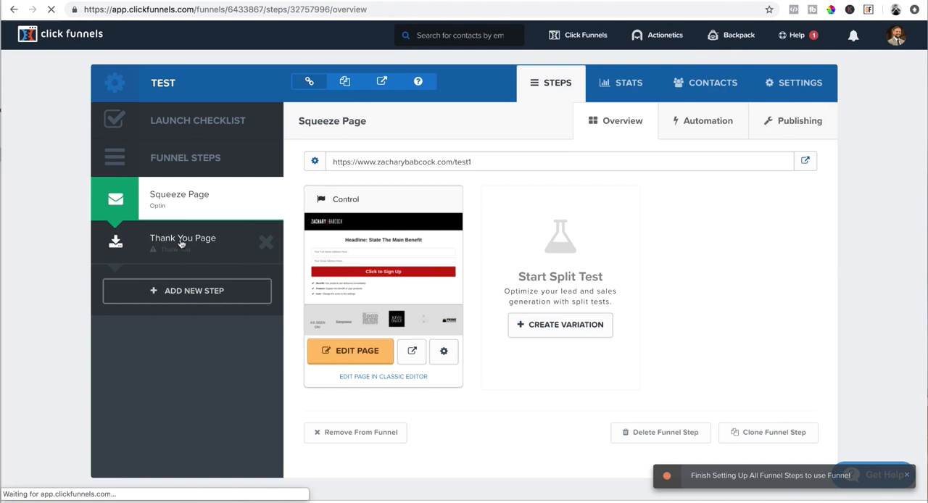
pyautogui.click(183, 242)
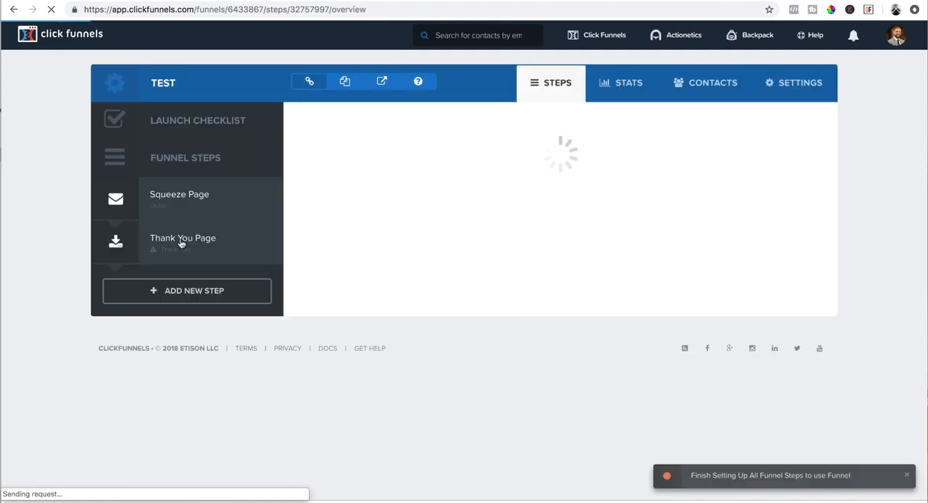
# Create the Thank You Page from the Blank Thank You Page template in the template list.
pyautogui.click(183, 244)
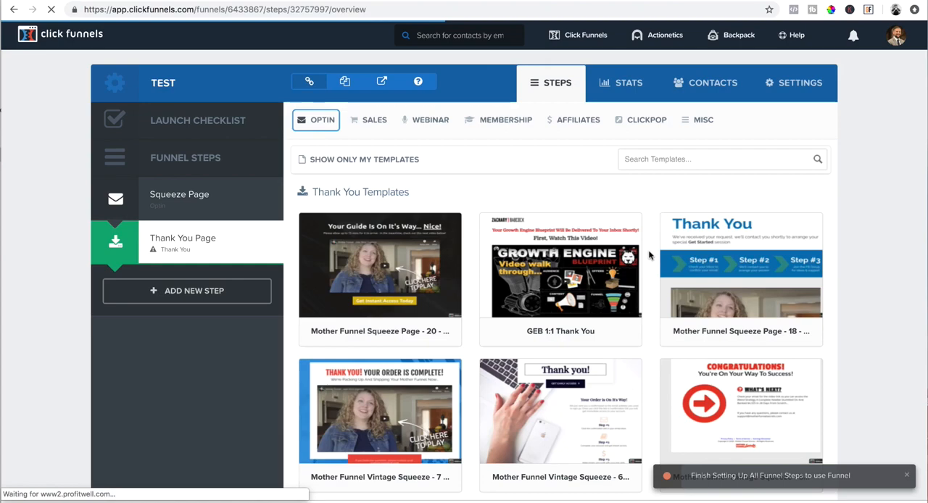
pyautogui.scroll(-3)
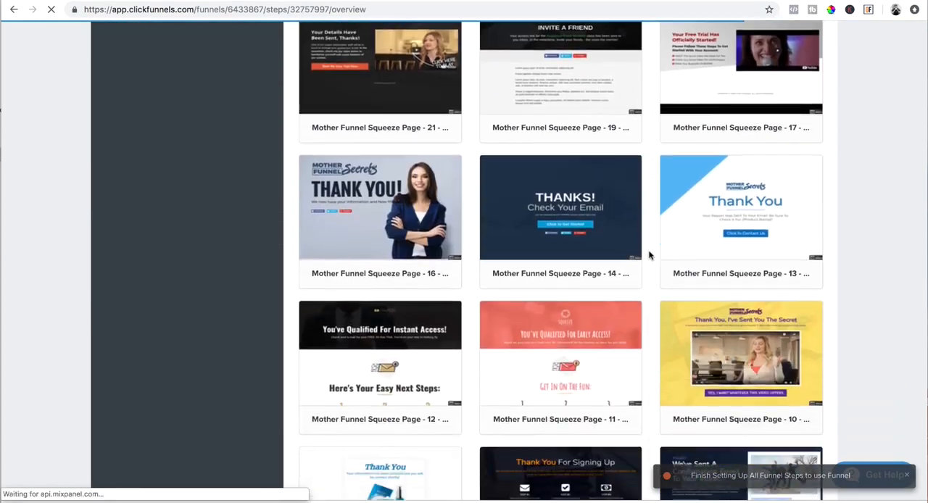
pyautogui.scroll(-3)
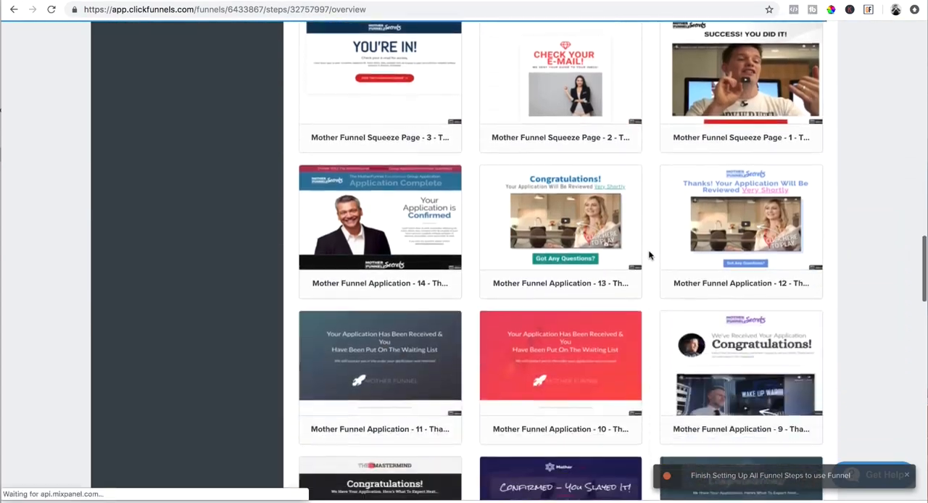
pyautogui.scroll(-3)
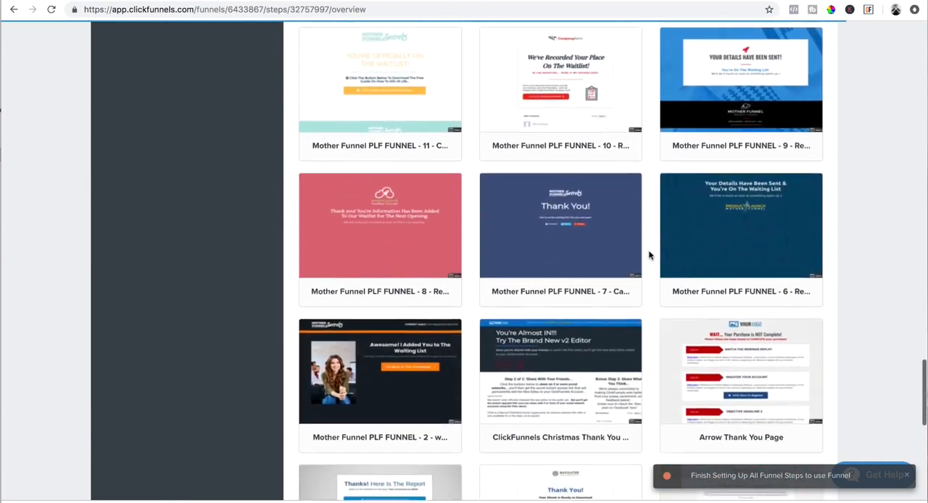
pyautogui.scroll(-3)
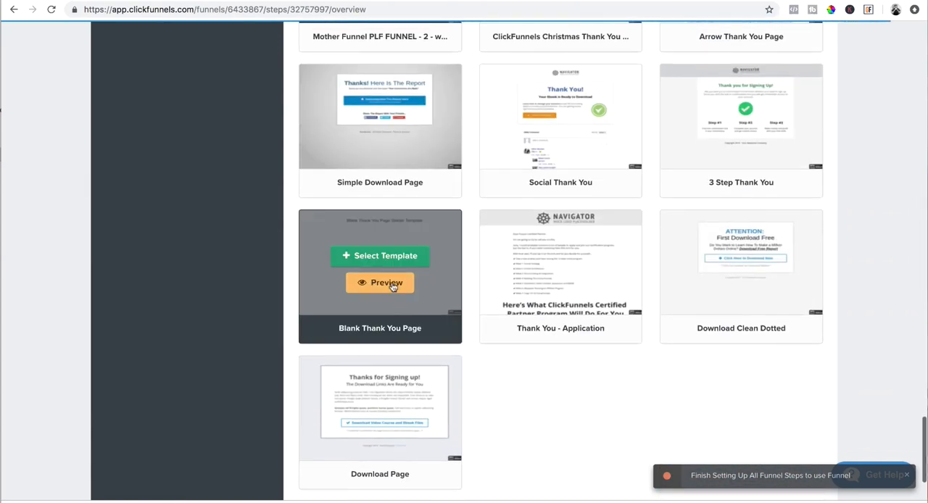
pyautogui.click(380, 256)
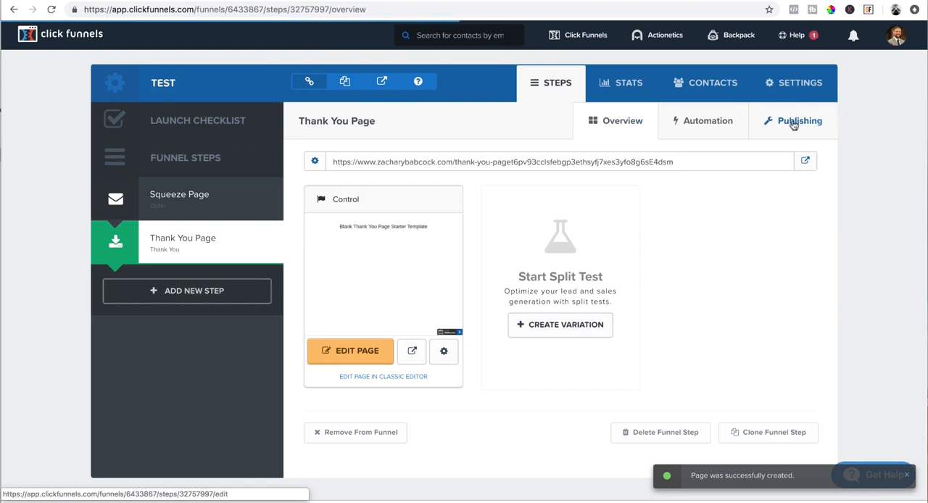
# In Publishing settings, set the Thank You Page step's path to testing2 and update the step.
pyautogui.click(799, 120)
pyautogui.write('test')
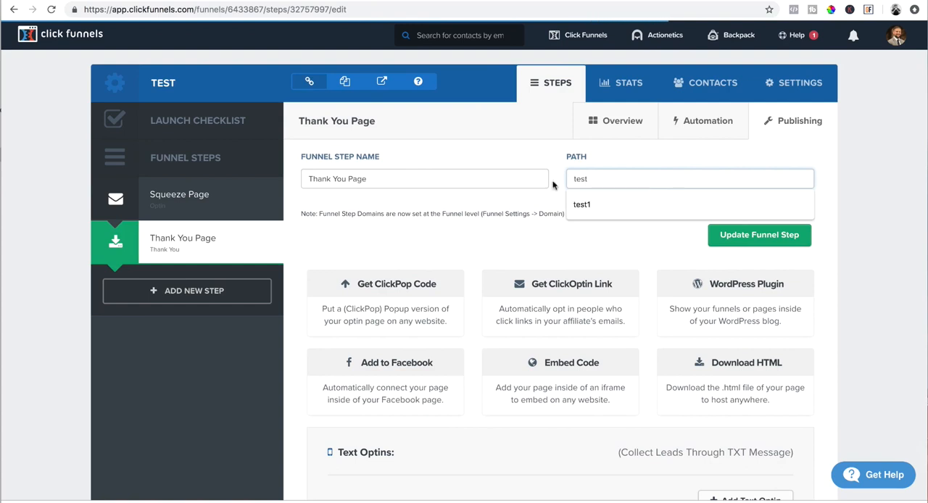
pyautogui.click(582, 205)
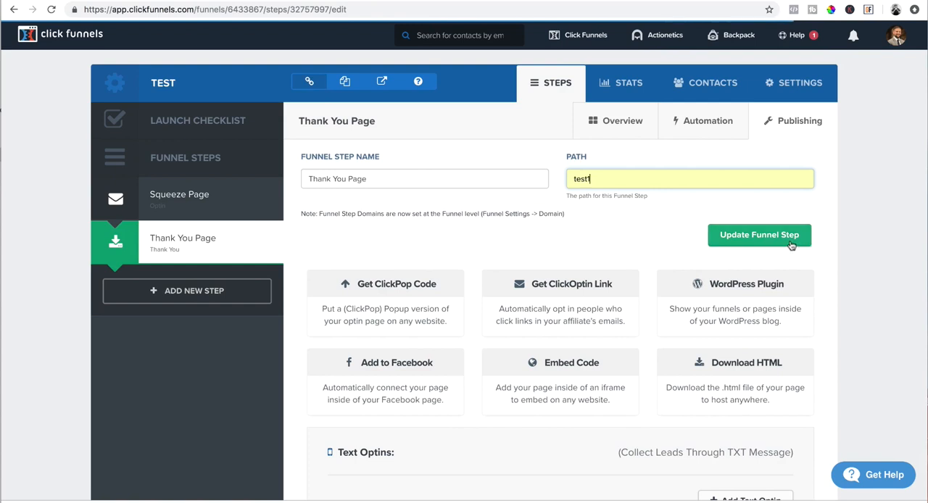
pyautogui.click(760, 235)
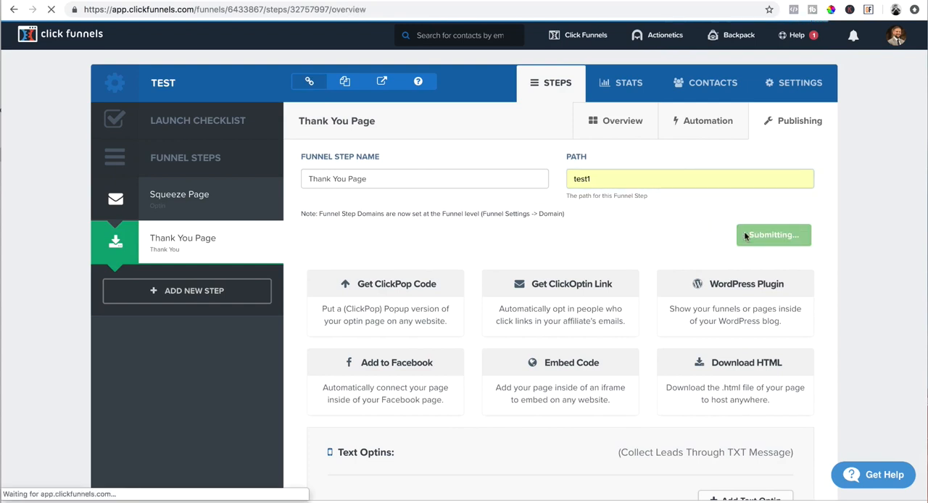
pyautogui.click(773, 235)
pyautogui.write('ing2')
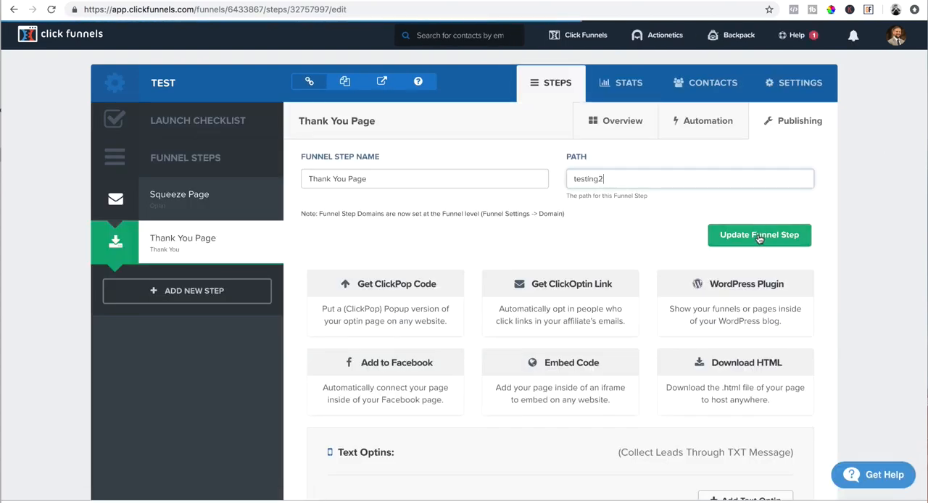
pyautogui.click(760, 235)
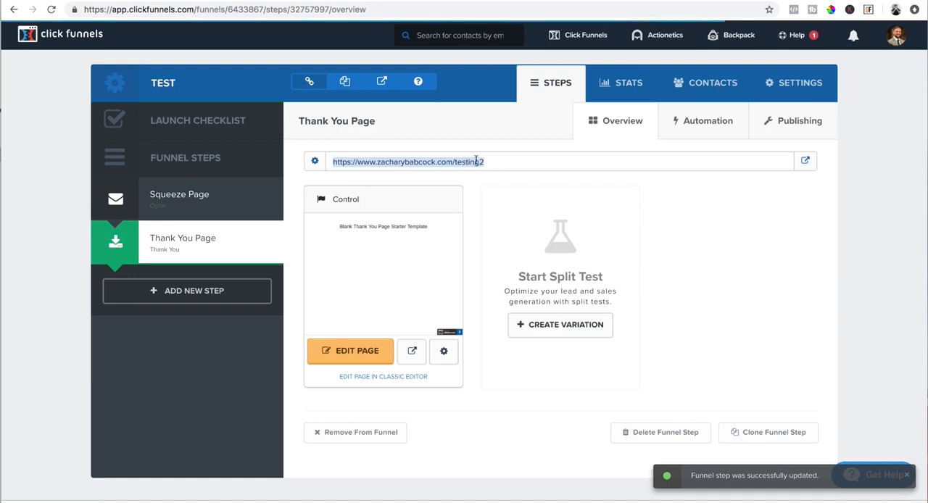
pyautogui.moveTo(608, 377)
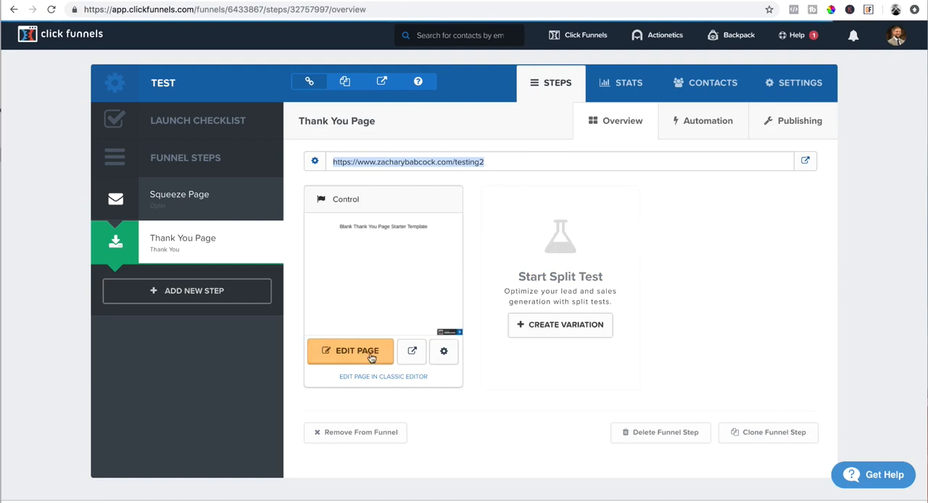
pyautogui.moveTo(351, 359)
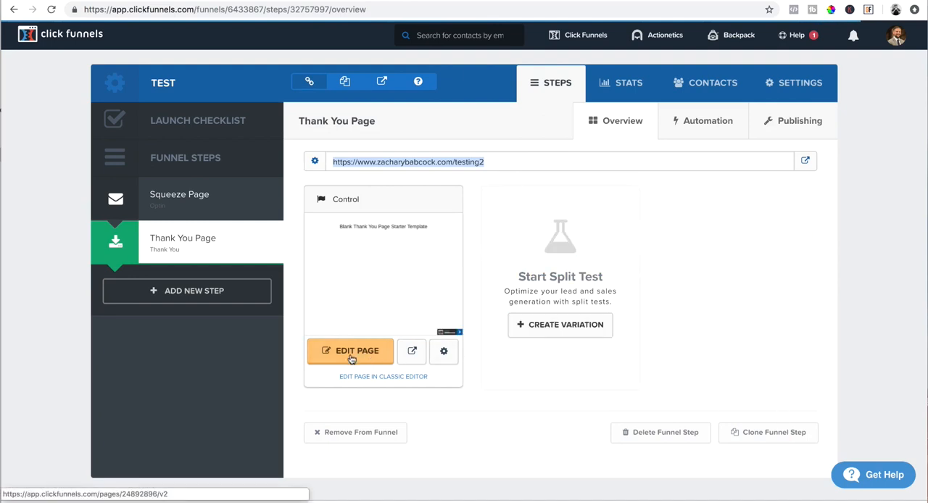
# Edit the page, delete the starter heading section and add a new empty section.
pyautogui.click(351, 351)
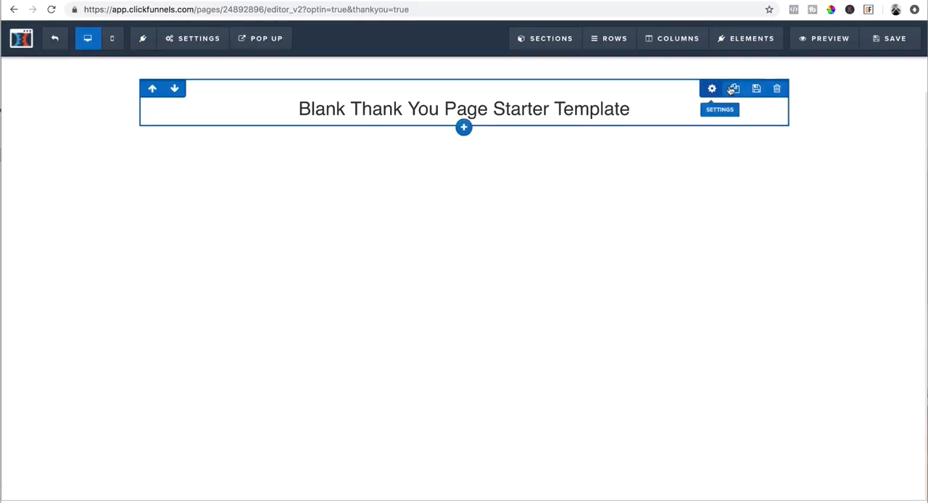
pyautogui.click(777, 88)
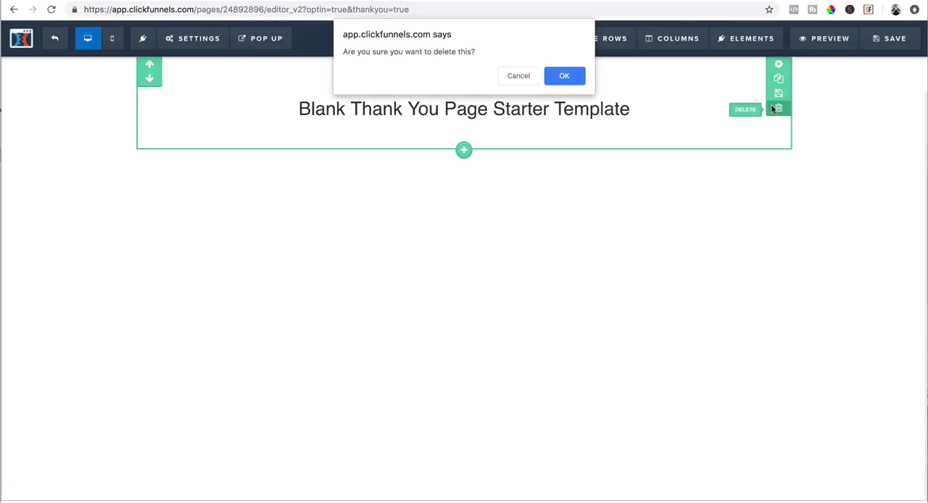
pyautogui.click(564, 75)
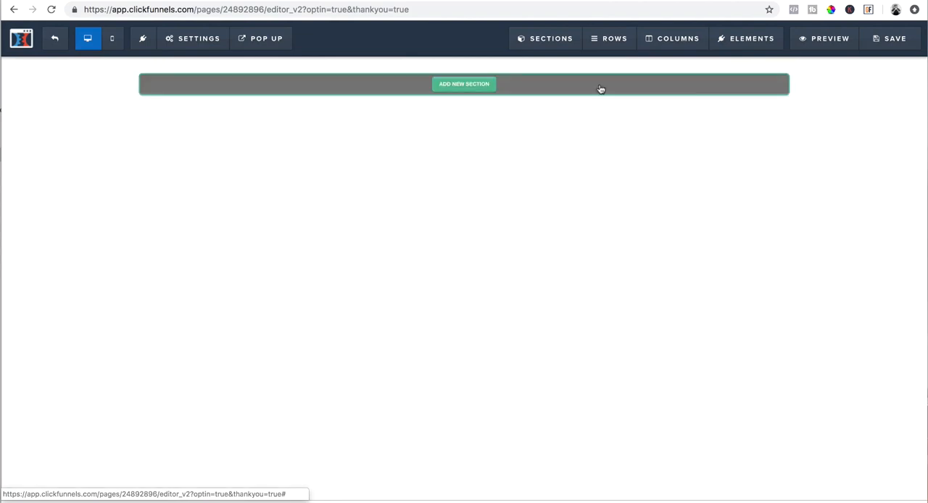
pyautogui.click(465, 84)
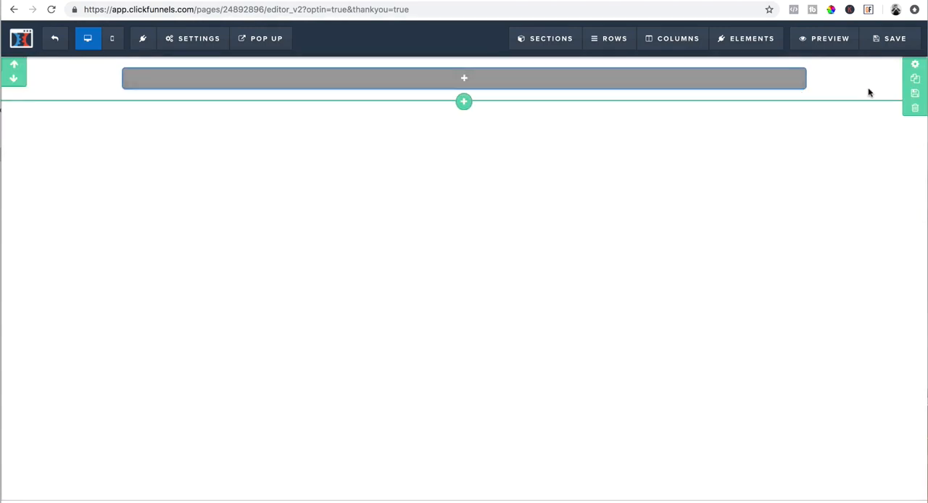
pyautogui.moveTo(914, 63)
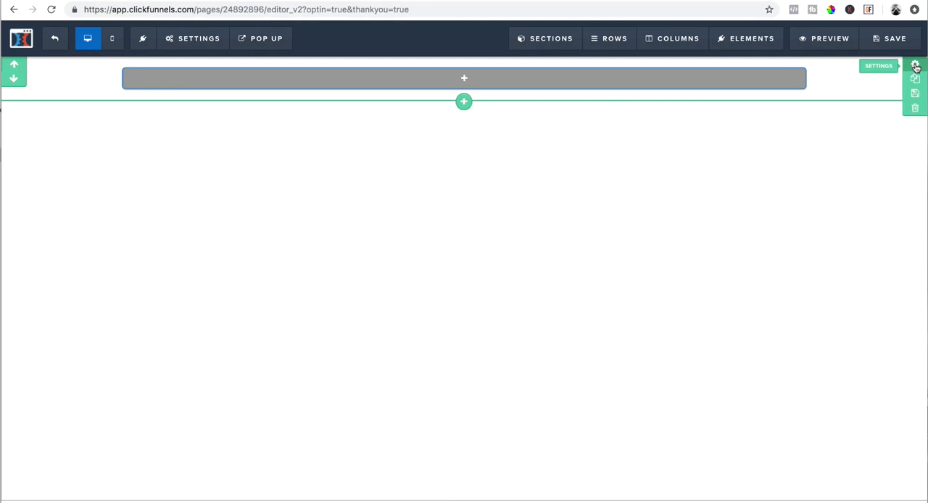
# Set the new section's background colour to black in its settings.
pyautogui.click(915, 65)
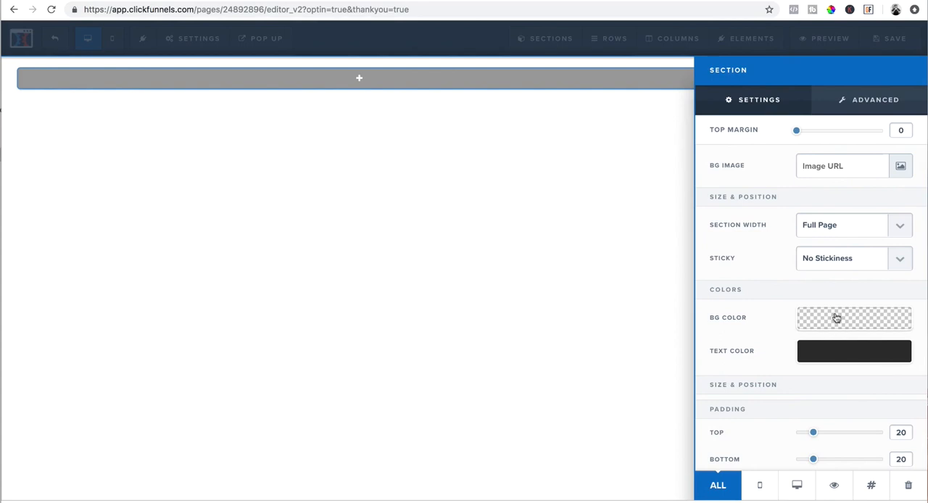
pyautogui.click(855, 317)
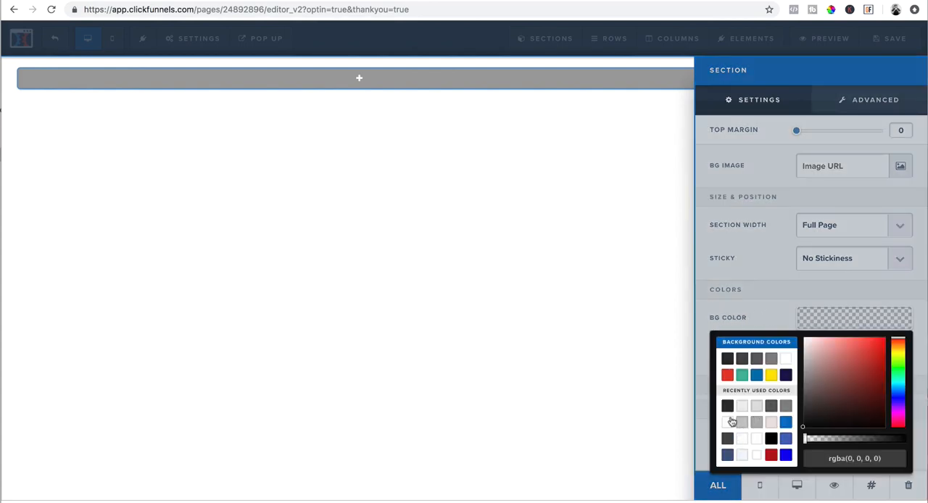
pyautogui.click(771, 438)
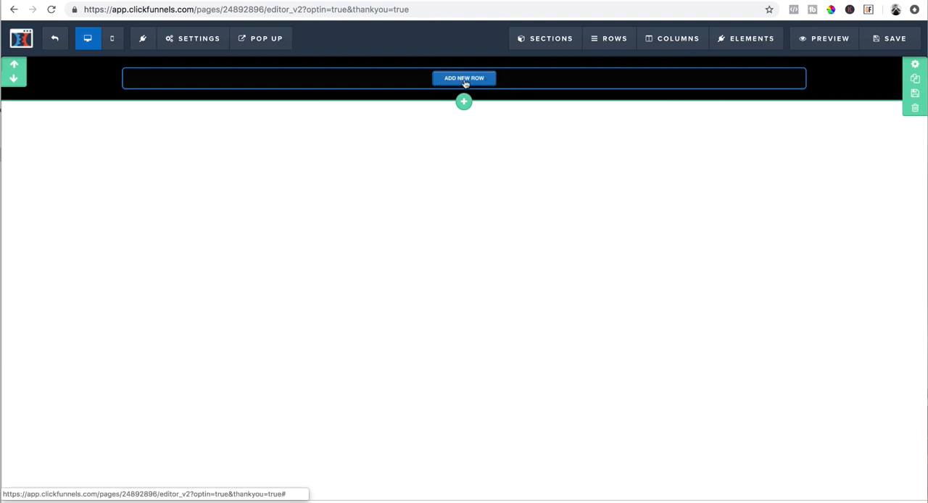
# Add a two-column row with an image element and swap in the Zachary Babcock logo.
pyautogui.click(464, 78)
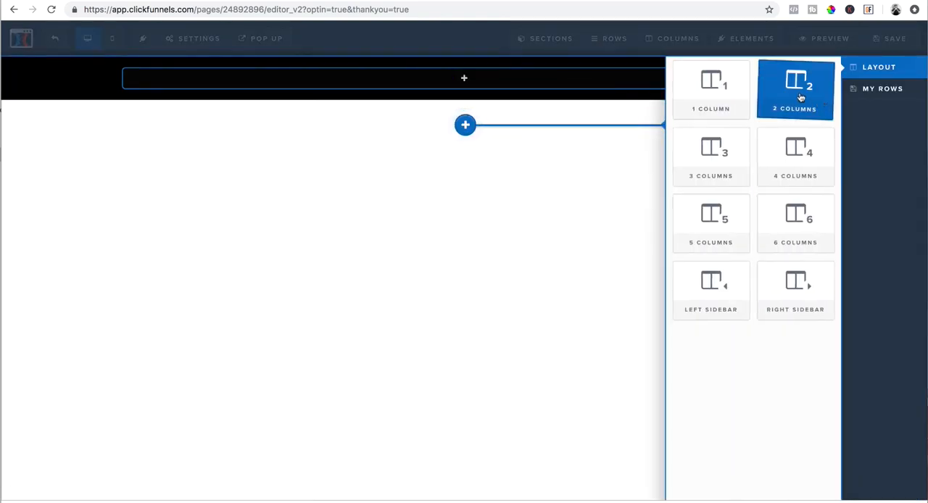
pyautogui.click(795, 89)
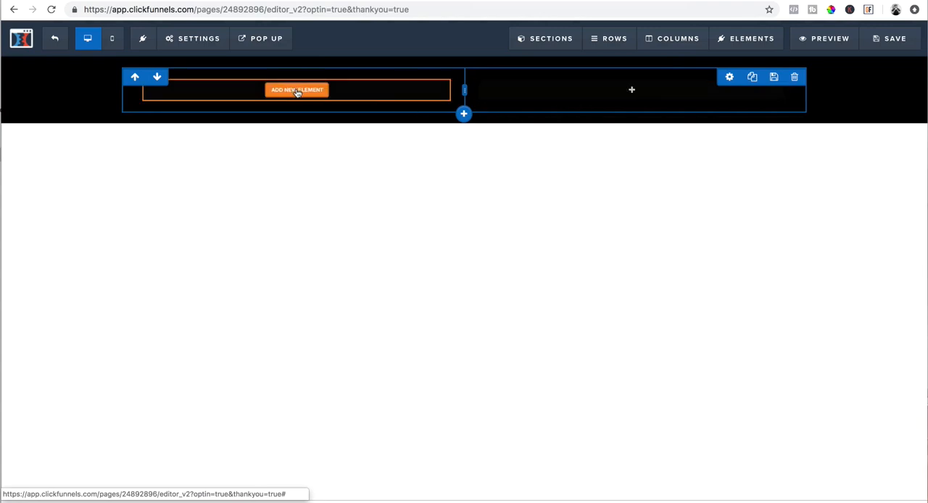
pyautogui.click(296, 90)
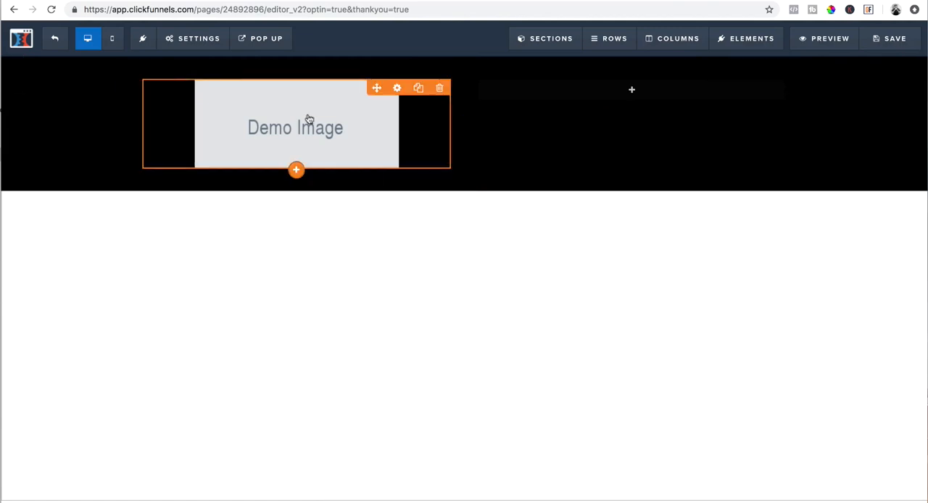
pyautogui.click(398, 87)
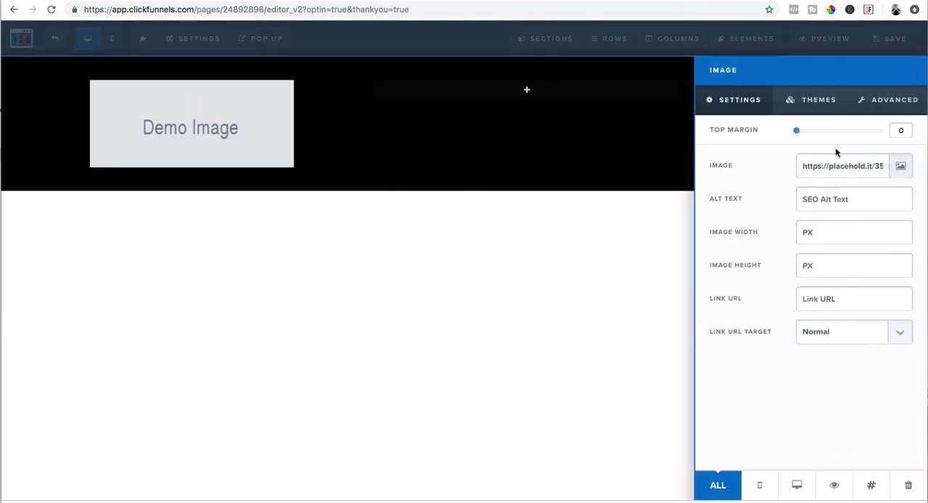
pyautogui.click(901, 165)
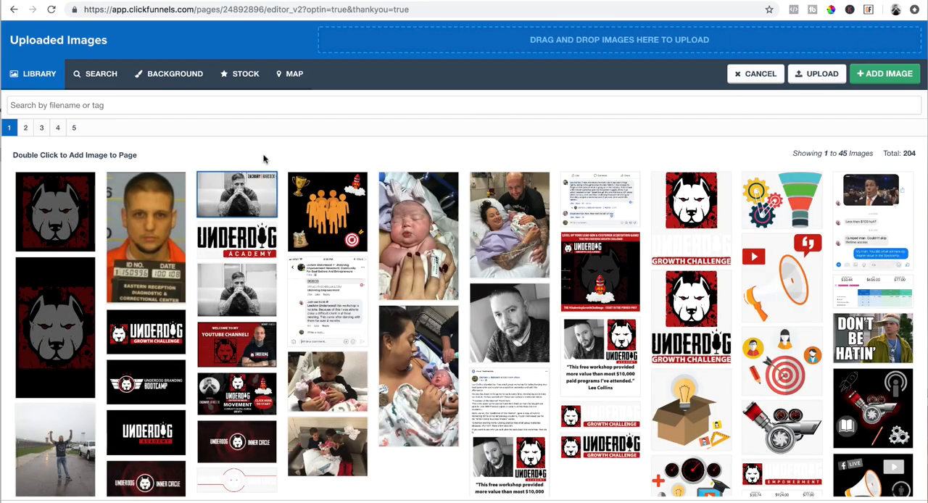
pyautogui.click(41, 127)
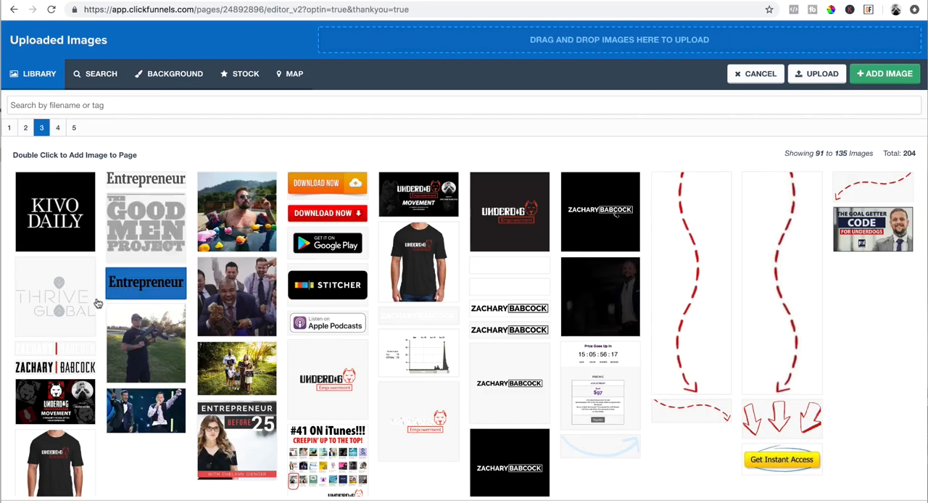
pyautogui.click(55, 348)
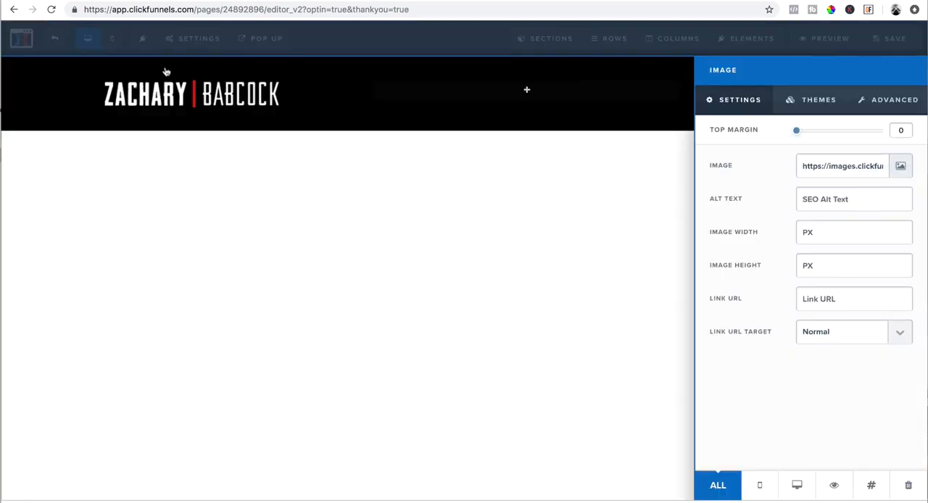
pyautogui.moveTo(781, 238)
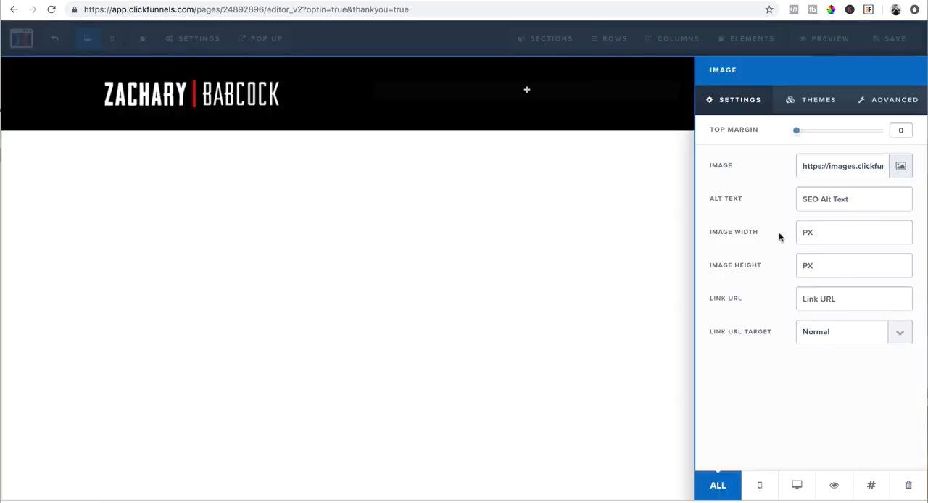
# Set the logo image to 200 px wide and centre-aligned.
pyautogui.click(853, 233)
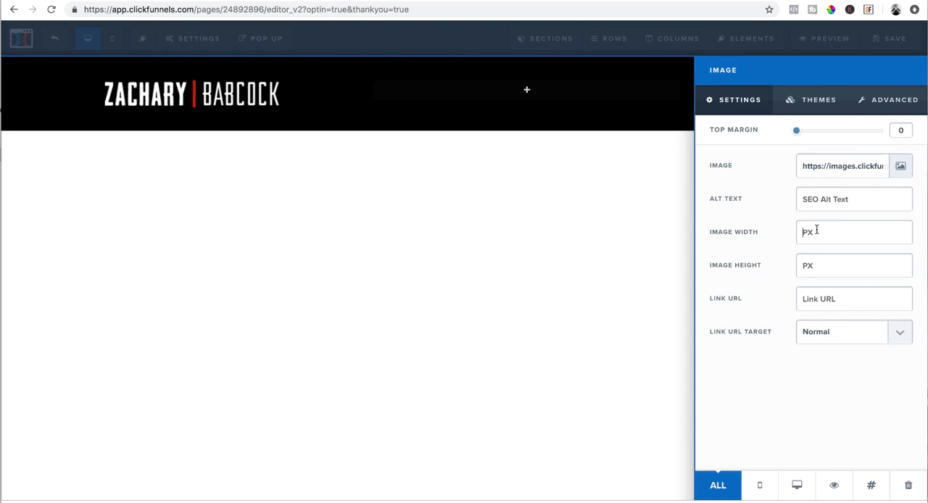
pyautogui.write('200')
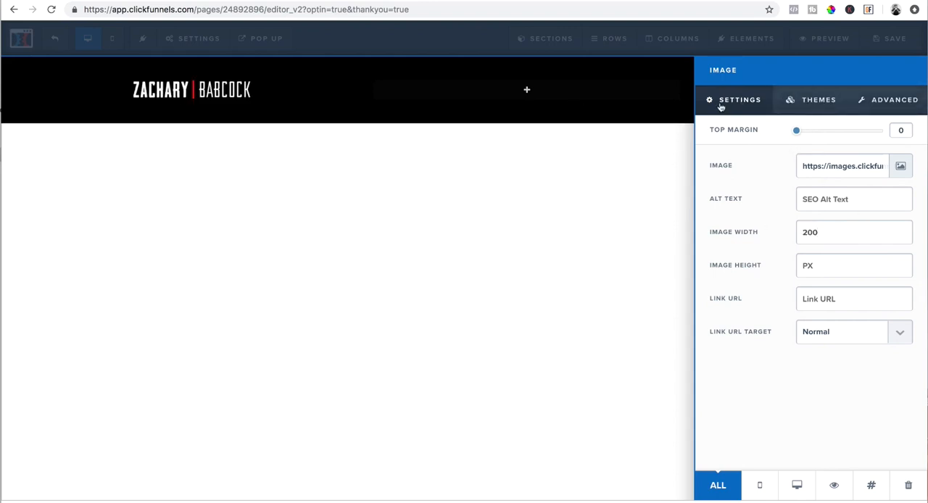
pyautogui.click(893, 98)
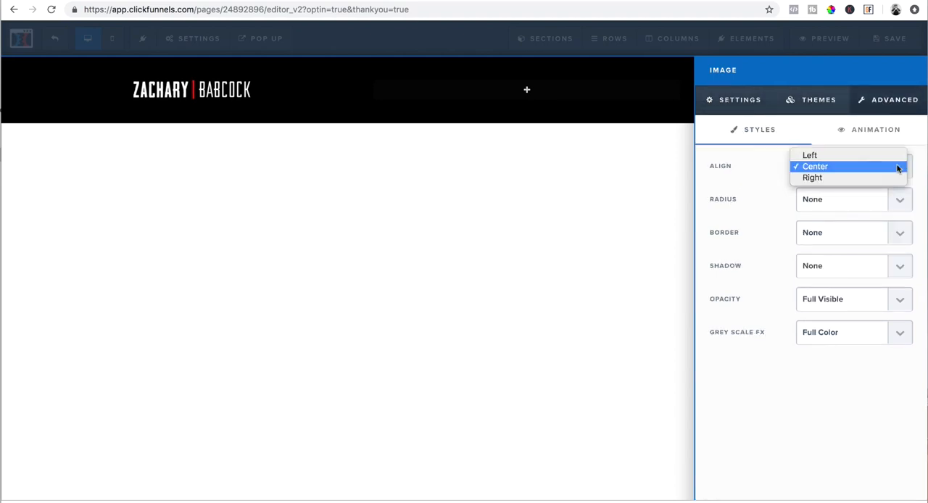
pyautogui.click(809, 155)
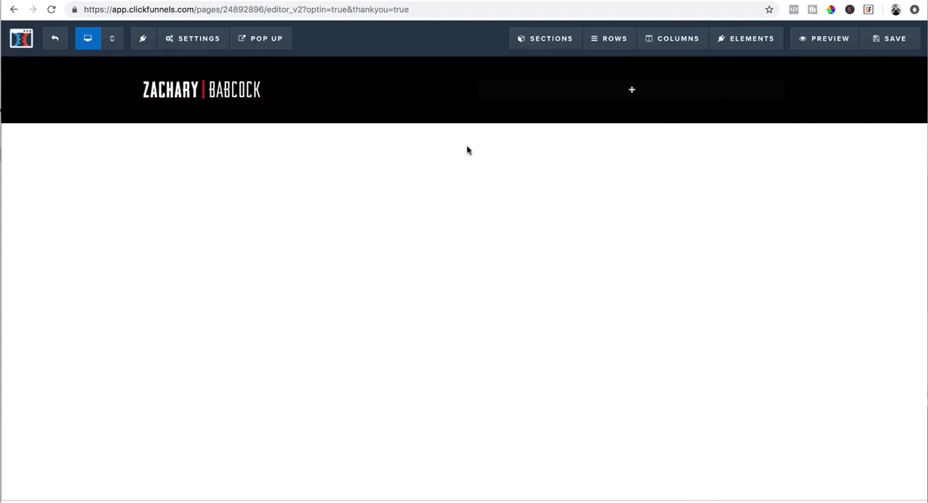
# Add a section with a row and headline reading "Wait, You're almost finished - Next step".
pyautogui.click(464, 160)
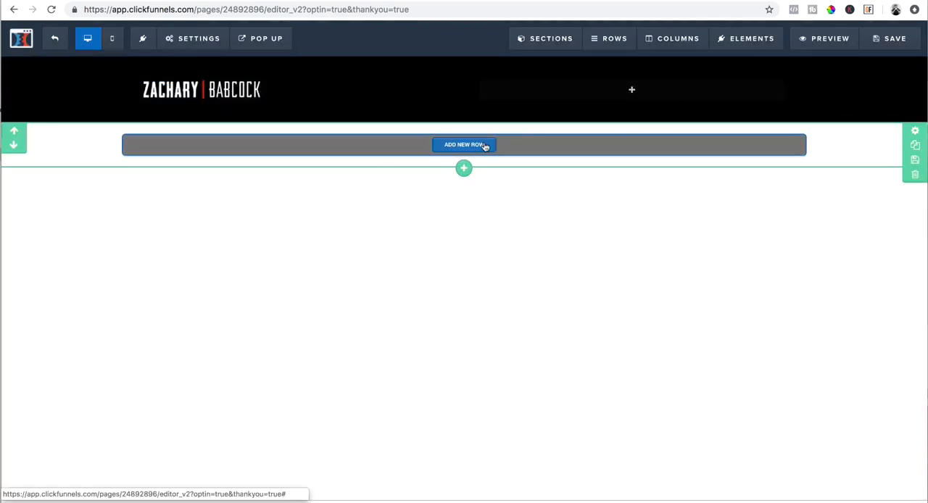
pyautogui.click(464, 144)
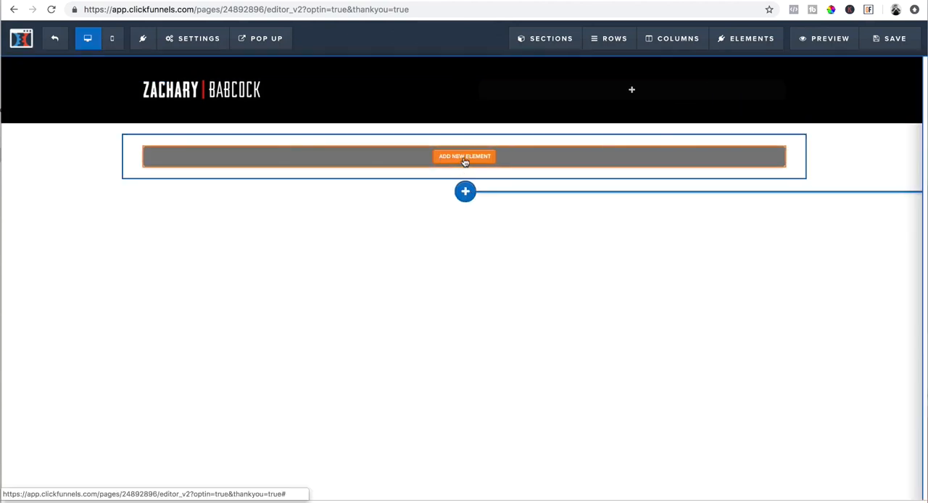
pyautogui.click(465, 157)
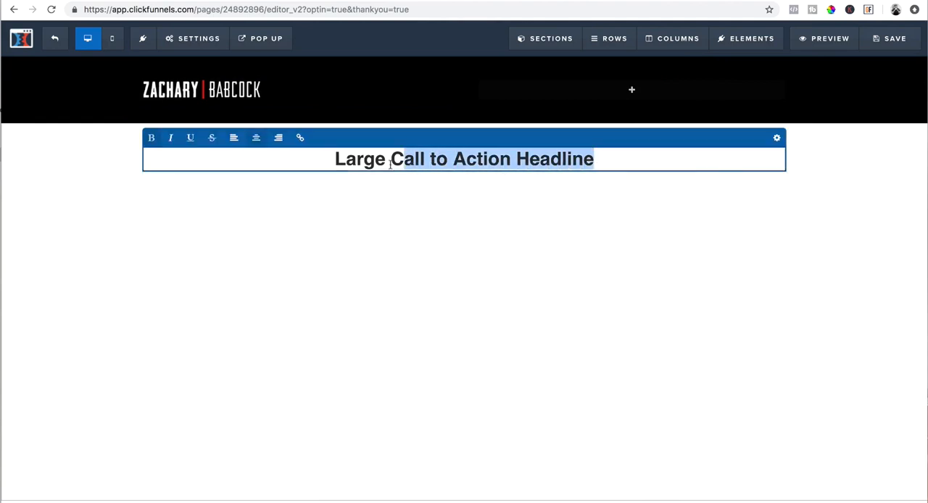
pyautogui.write('W')
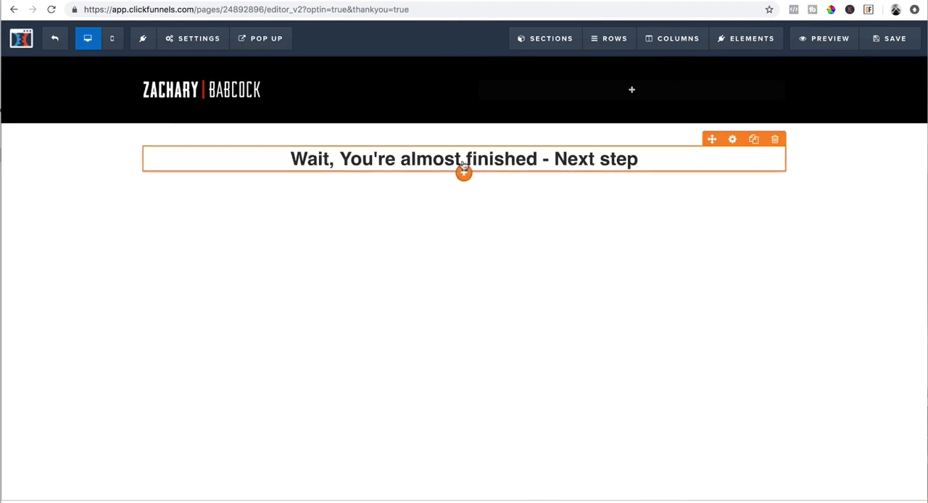
pyautogui.click(464, 173)
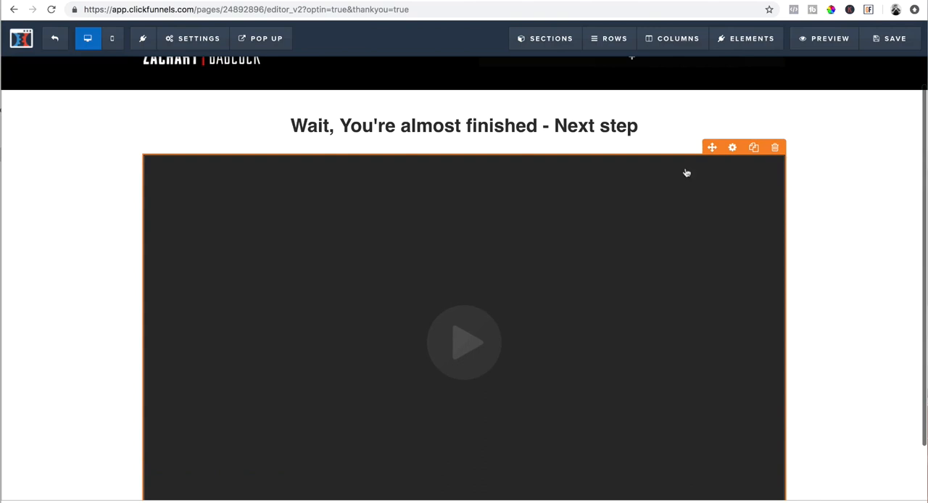
# In the video element's settings, change Video Type from Custom Embed to YouTube.
pyautogui.click(732, 148)
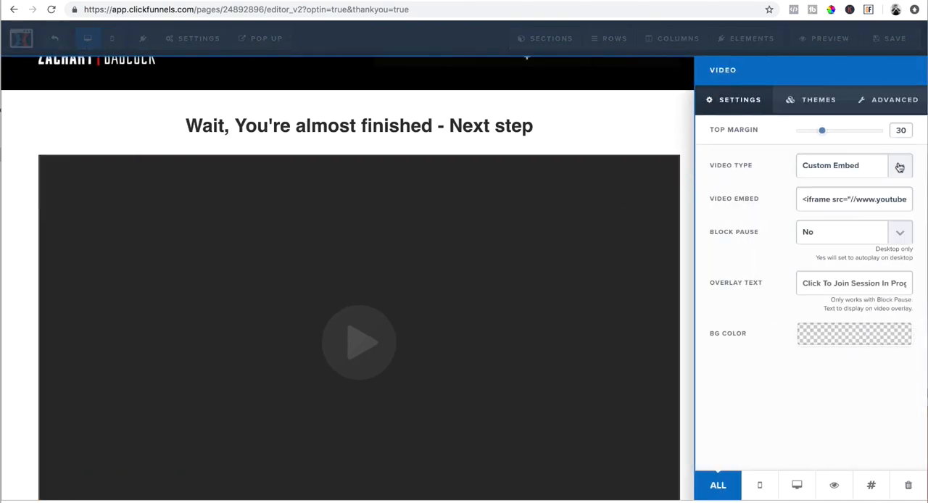
pyautogui.click(899, 166)
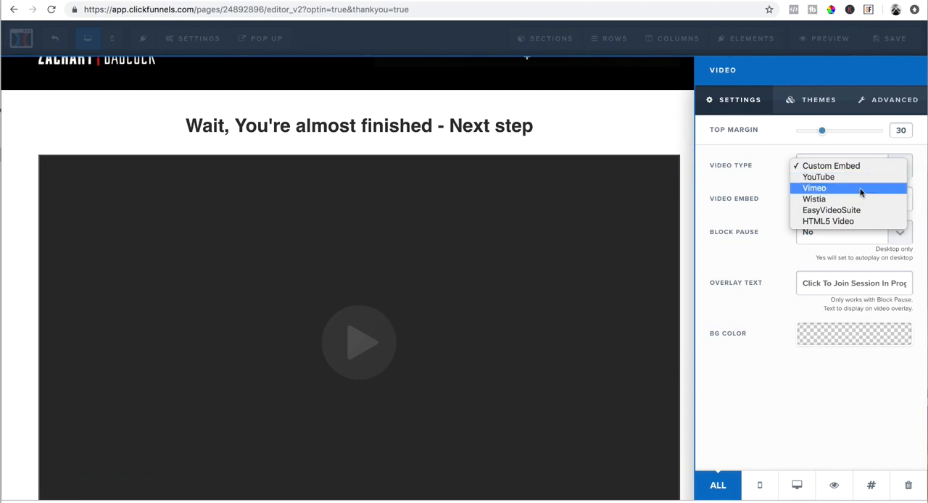
pyautogui.moveTo(842, 189)
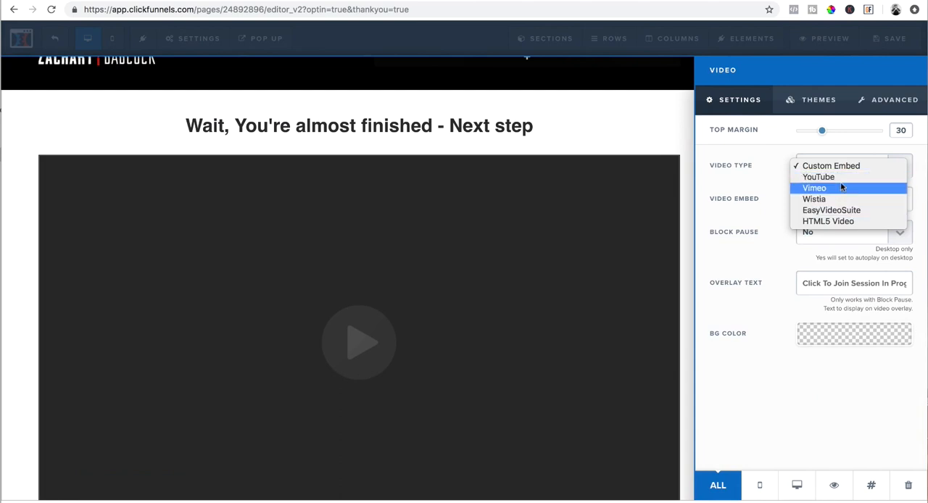
pyautogui.click(831, 166)
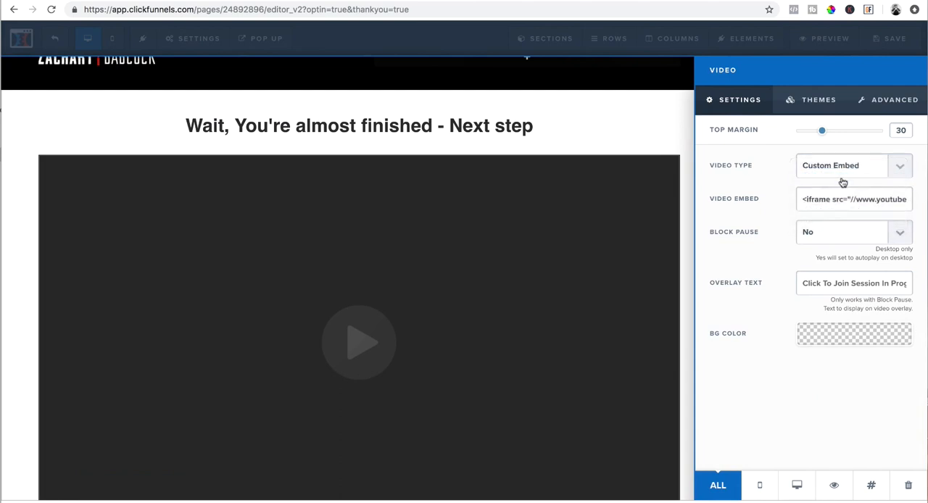
pyautogui.click(854, 165)
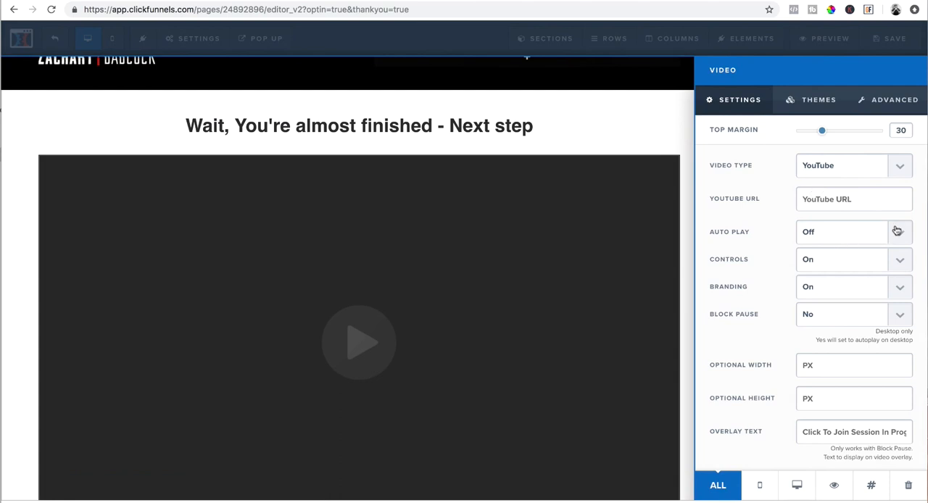
pyautogui.moveTo(906, 262)
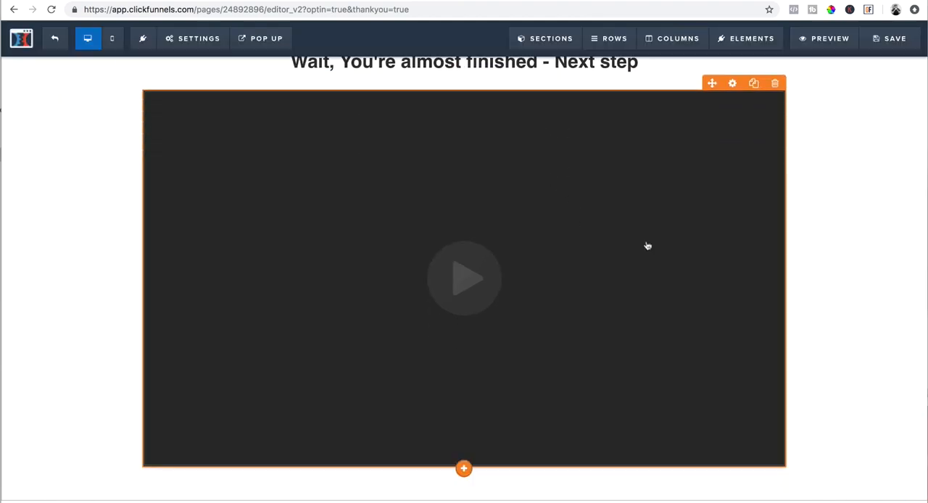
pyautogui.moveTo(487, 467)
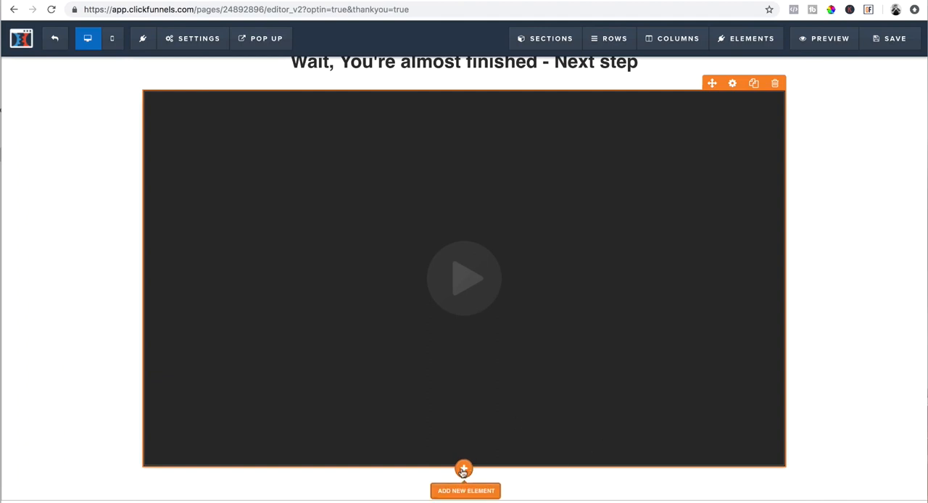
# Add a list element below the video and insert the saved testimonials section from My Sections.
pyautogui.click(466, 491)
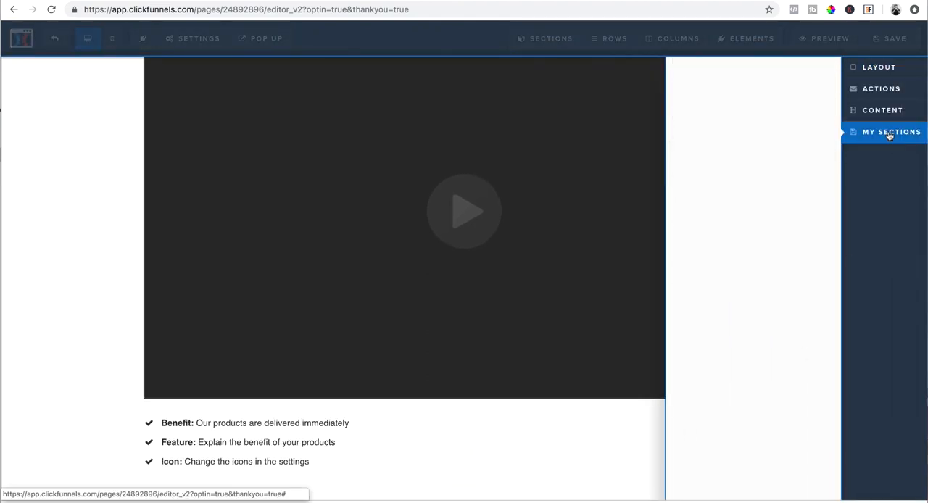
pyautogui.click(891, 132)
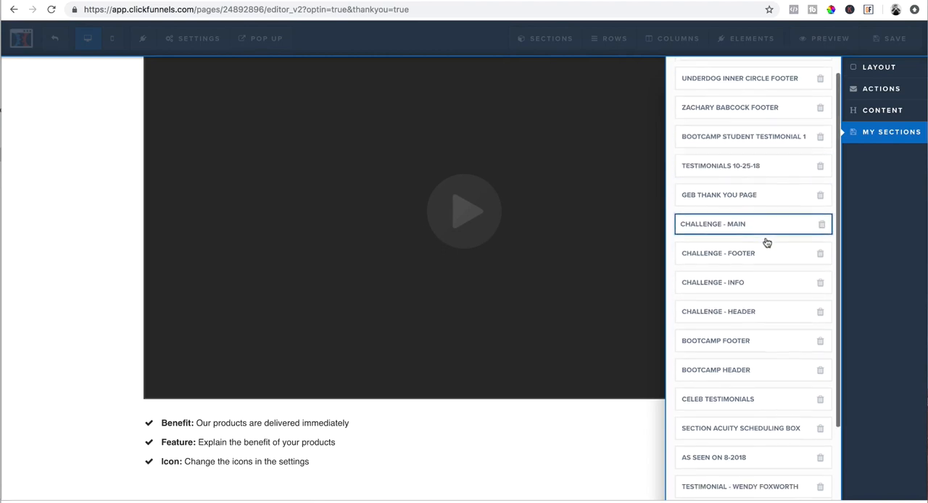
pyautogui.click(713, 223)
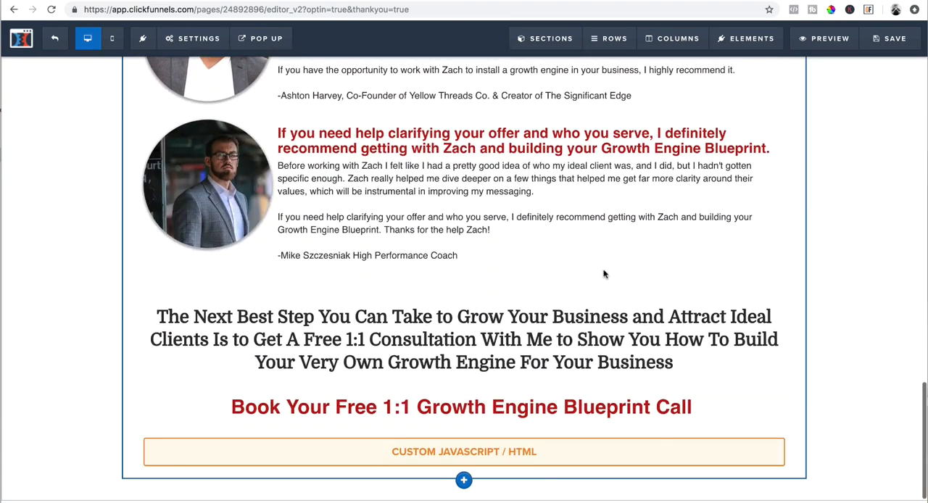
pyautogui.click(464, 451)
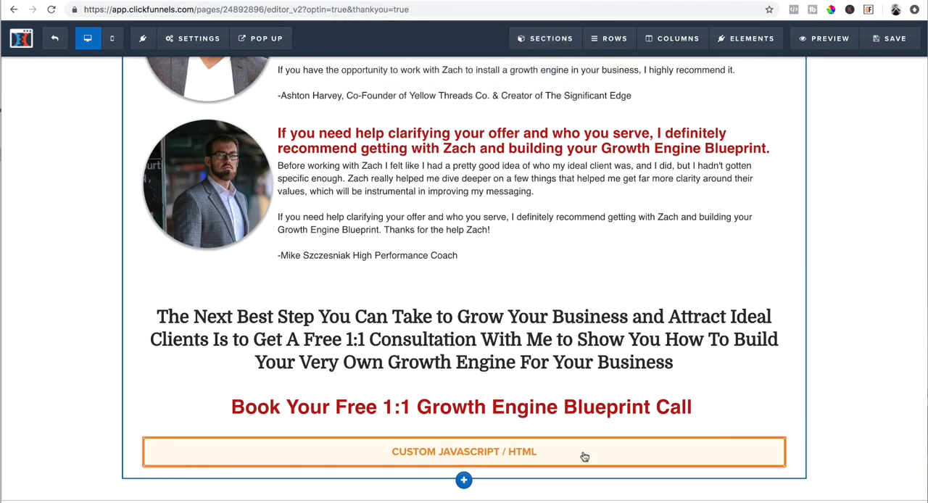
pyautogui.scroll(3)
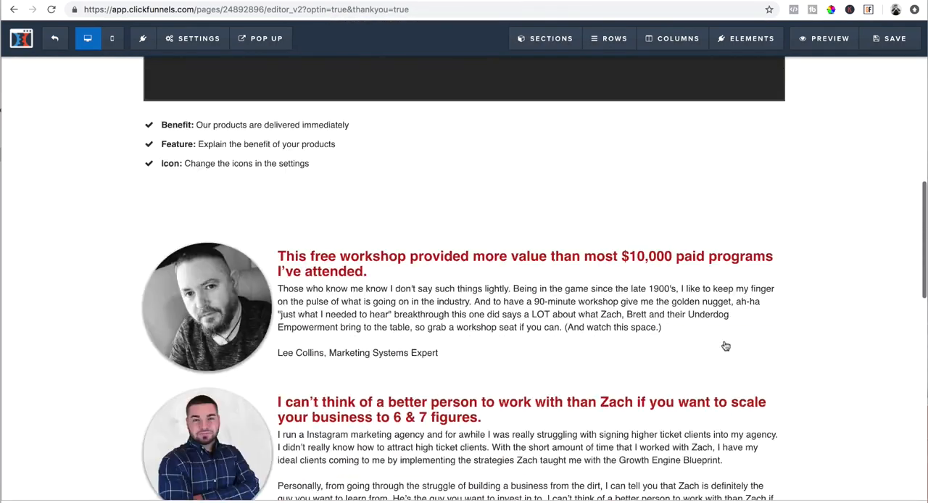
pyautogui.scroll(-3)
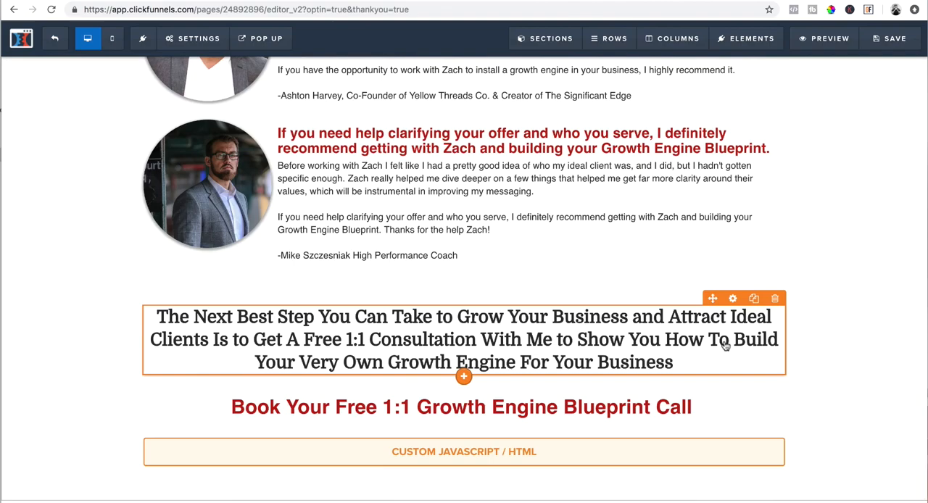
pyautogui.scroll(-3)
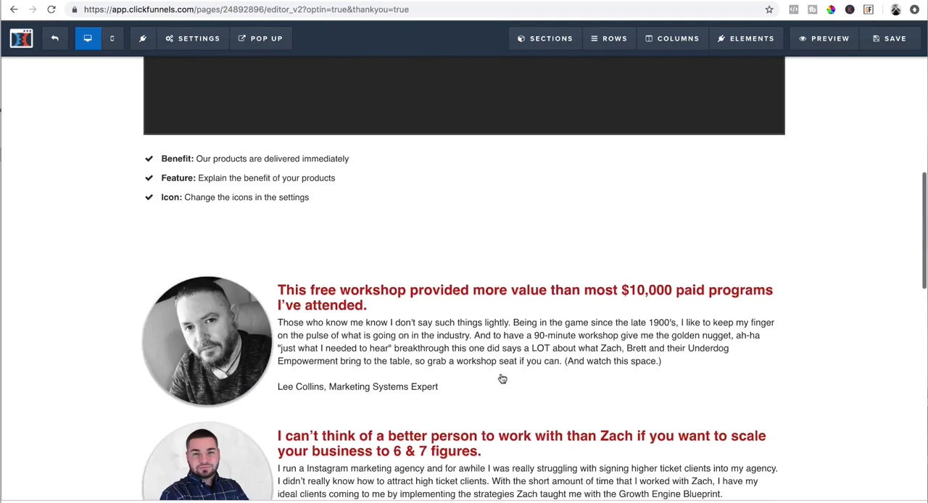
pyautogui.scroll(-3)
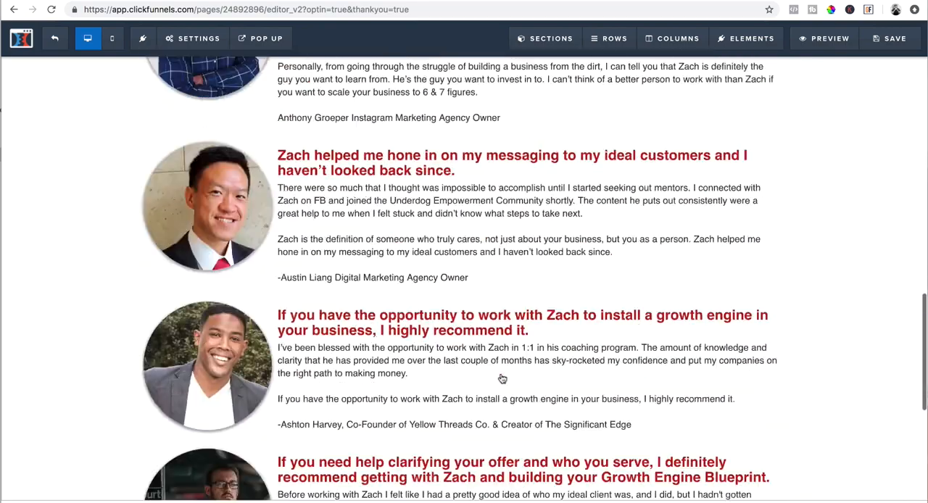
pyautogui.scroll(3)
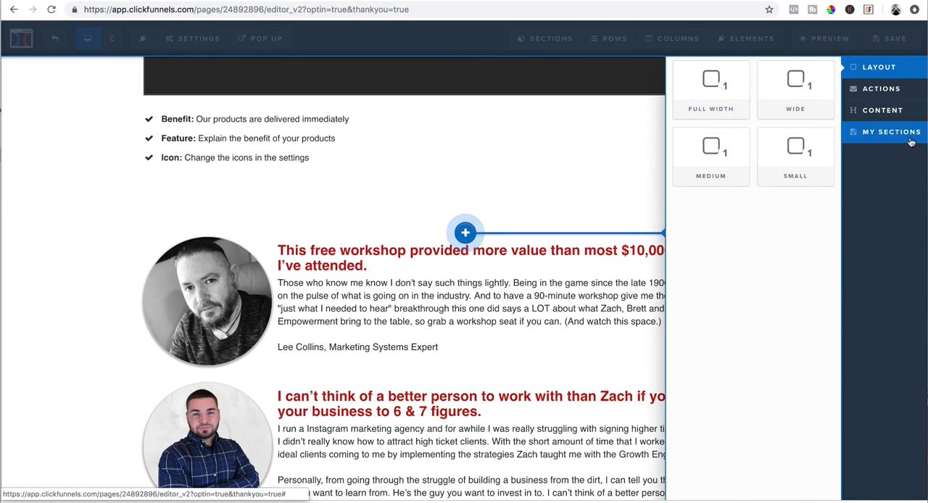
pyautogui.click(890, 132)
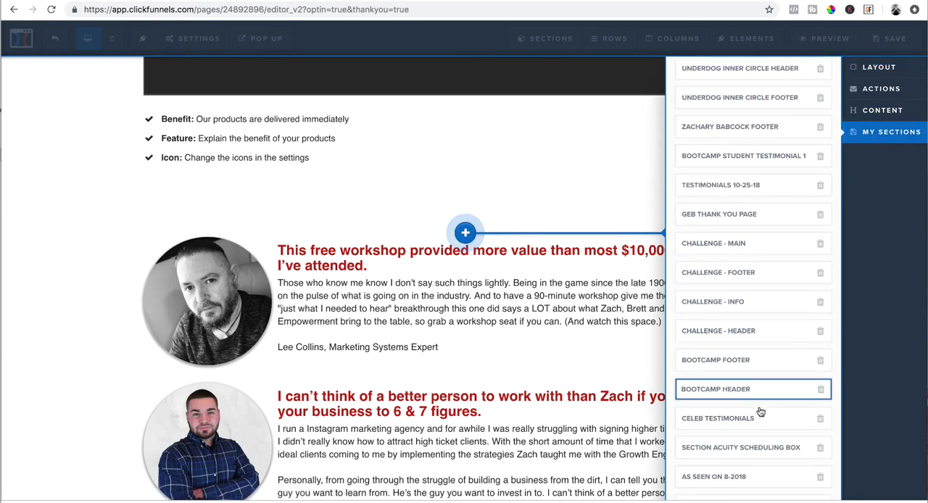
pyautogui.scroll(-3)
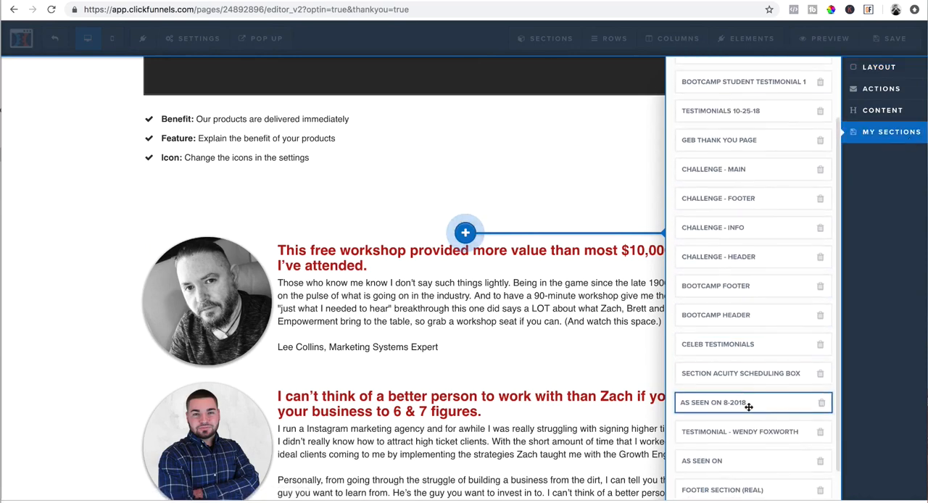
pyautogui.click(747, 404)
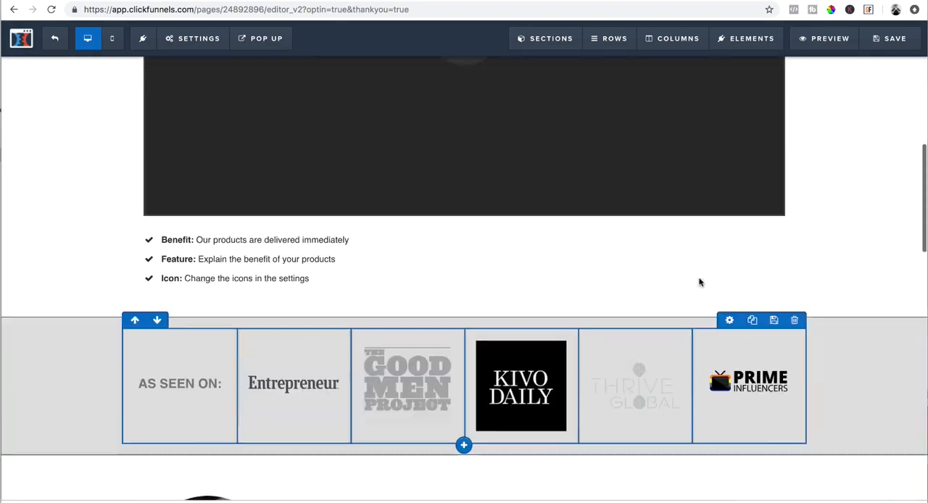
pyautogui.scroll(-3)
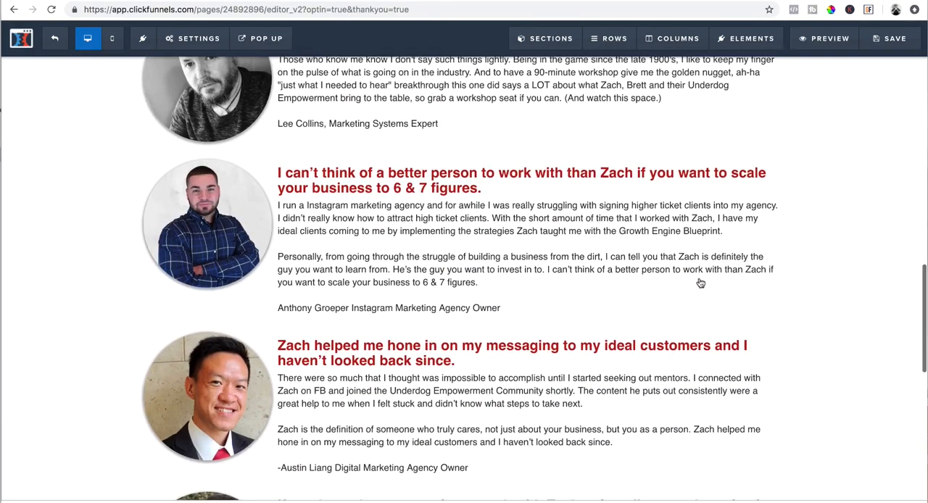
pyautogui.scroll(-3)
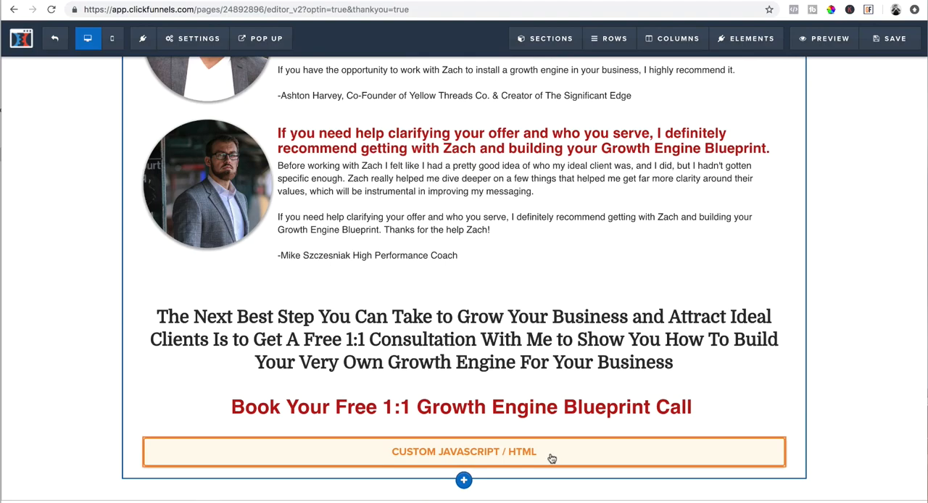
pyautogui.scroll(3)
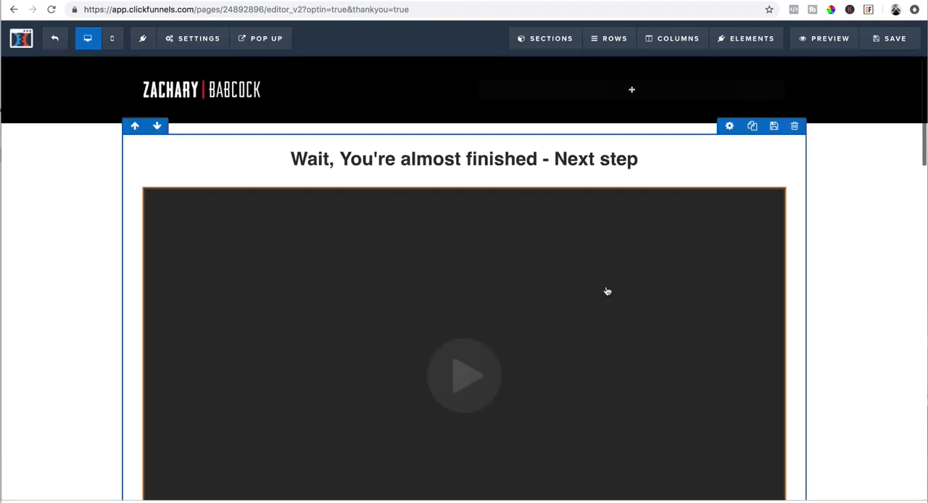
pyautogui.scroll(-3)
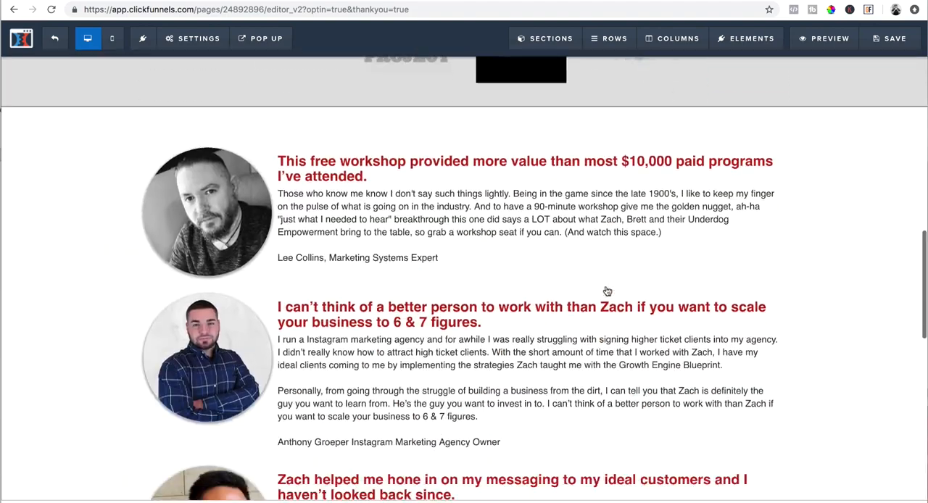
pyautogui.scroll(-3)
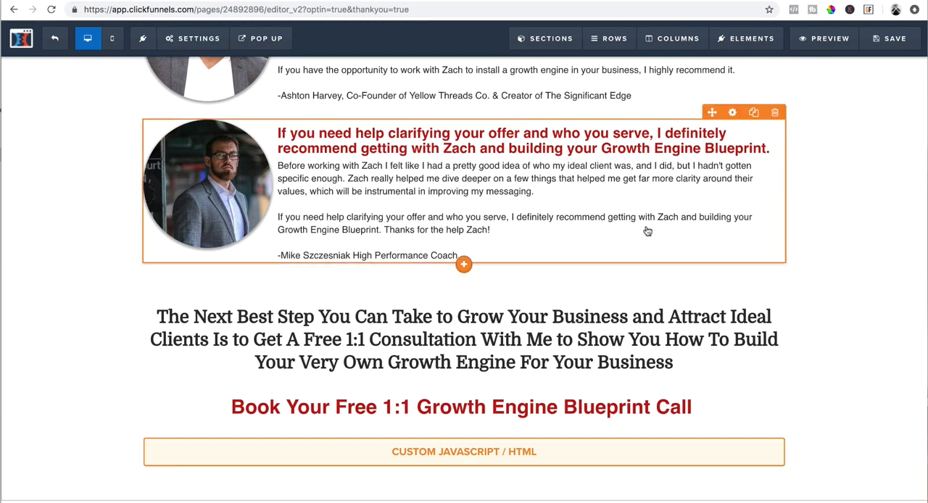
pyautogui.scroll(3)
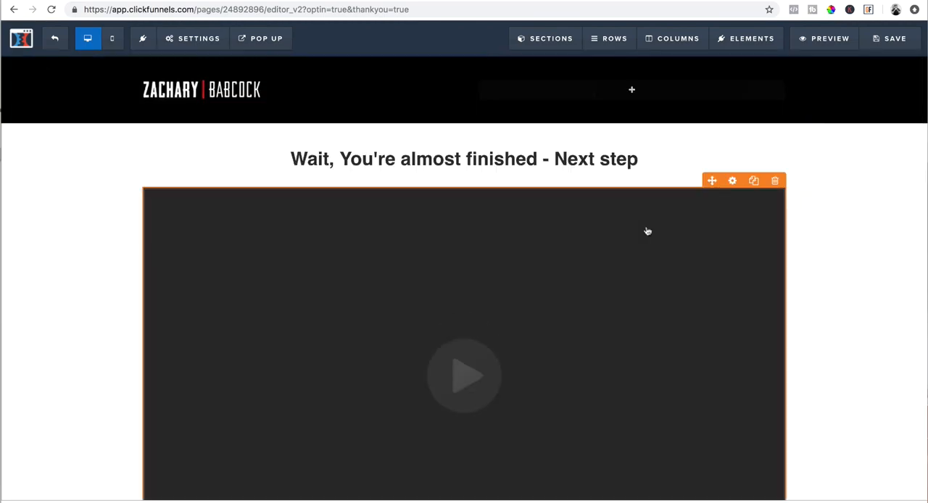
pyautogui.scroll(-3)
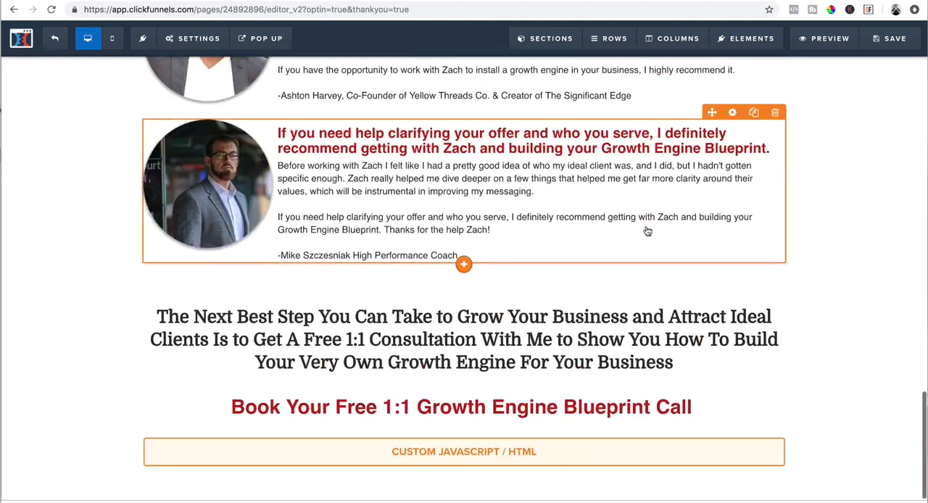
pyautogui.scroll(3)
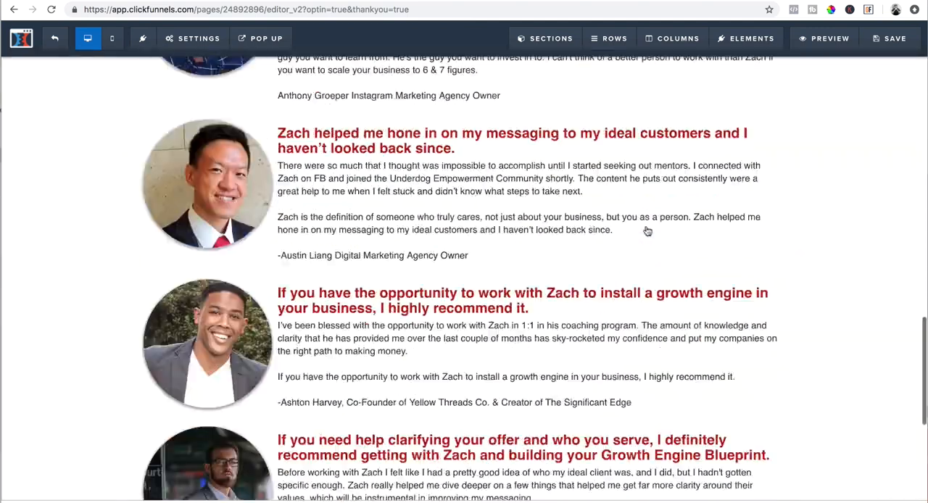
pyautogui.scroll(3)
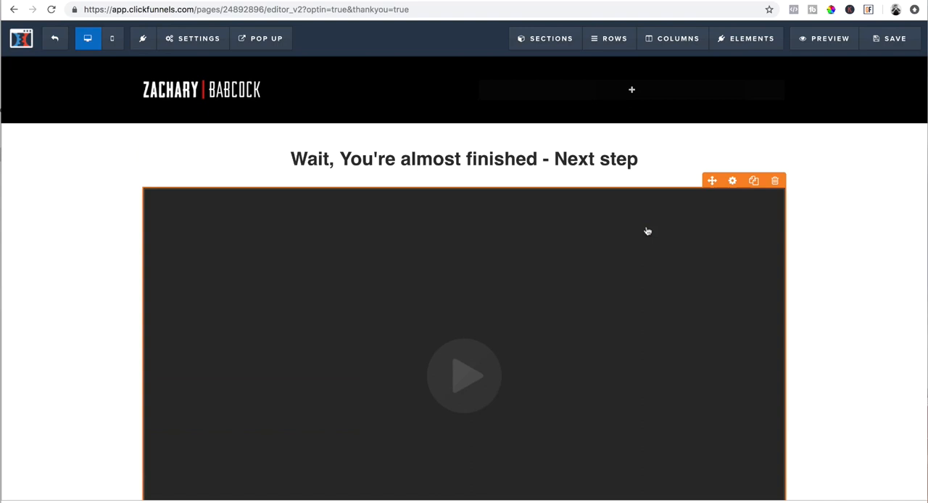
pyautogui.moveTo(782, 227)
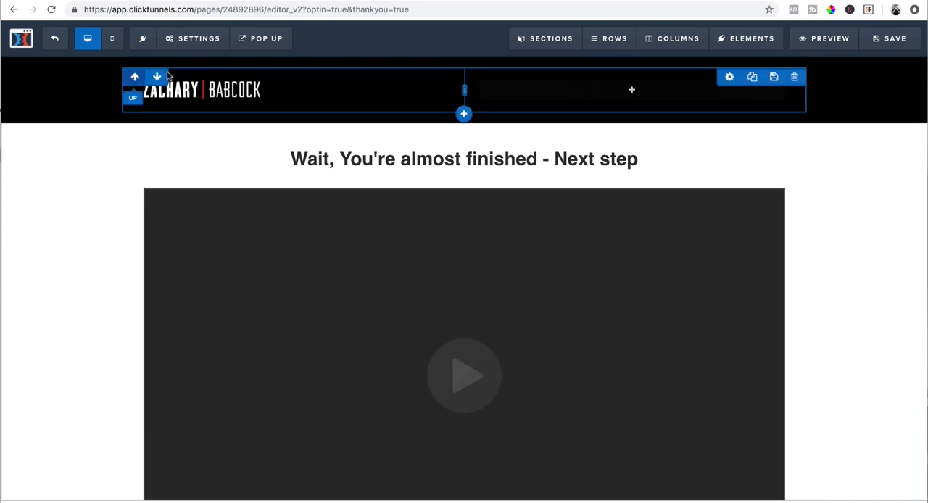
pyautogui.click(193, 38)
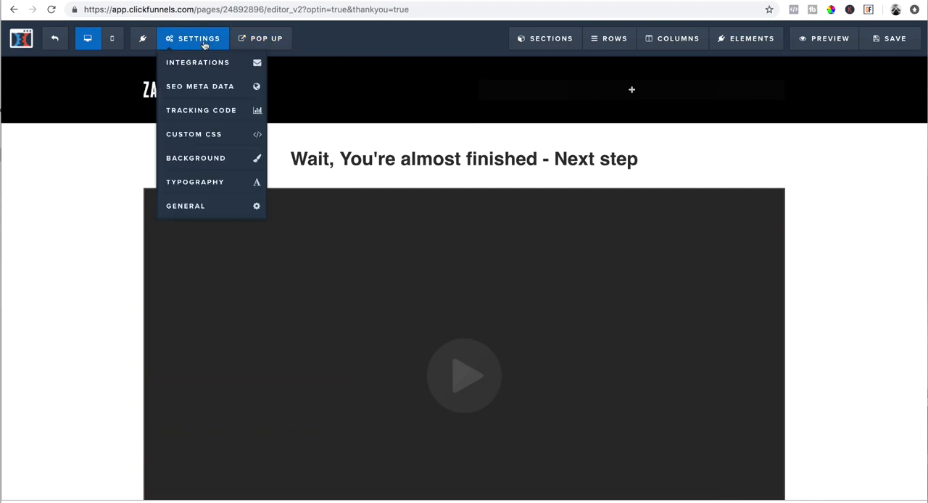
pyautogui.moveTo(211, 206)
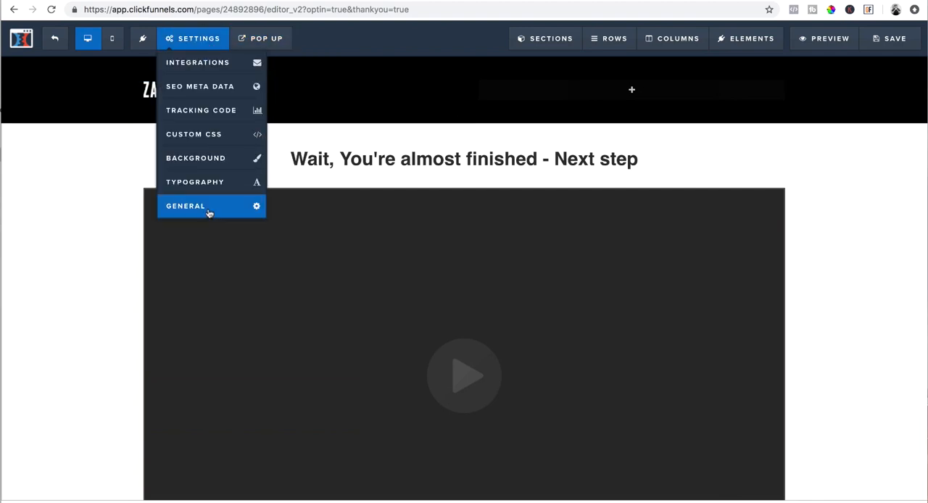
pyautogui.click(186, 206)
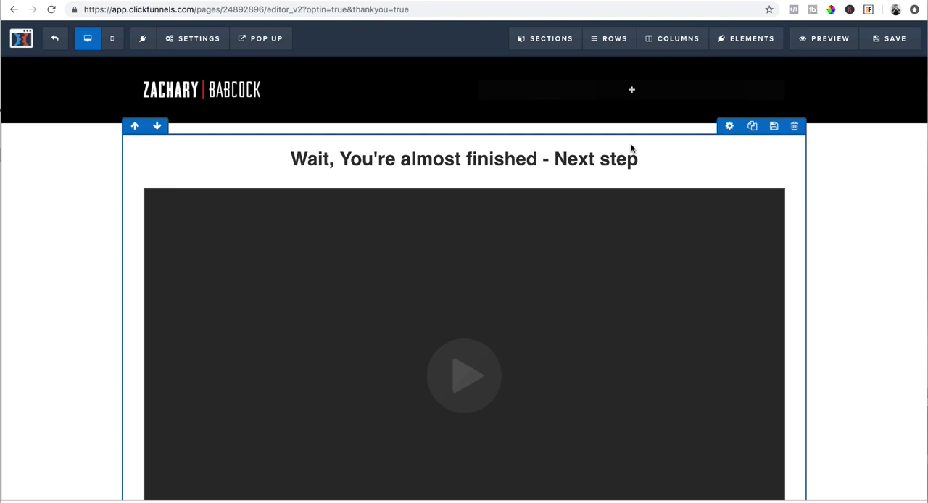
pyautogui.click(201, 89)
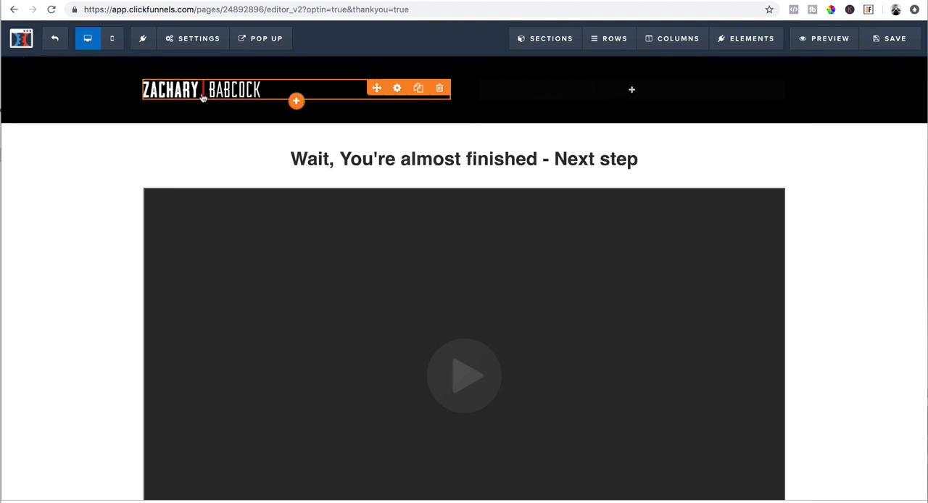
pyautogui.scroll(-3)
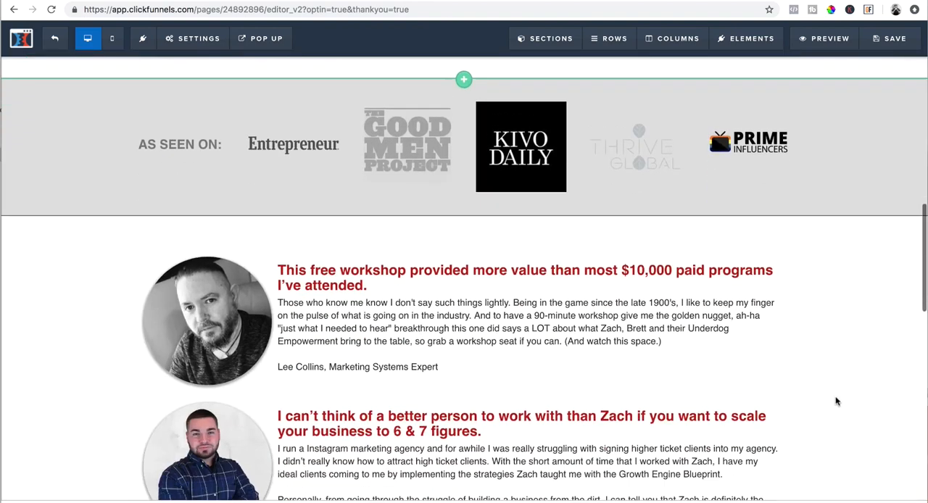
pyautogui.scroll(3)
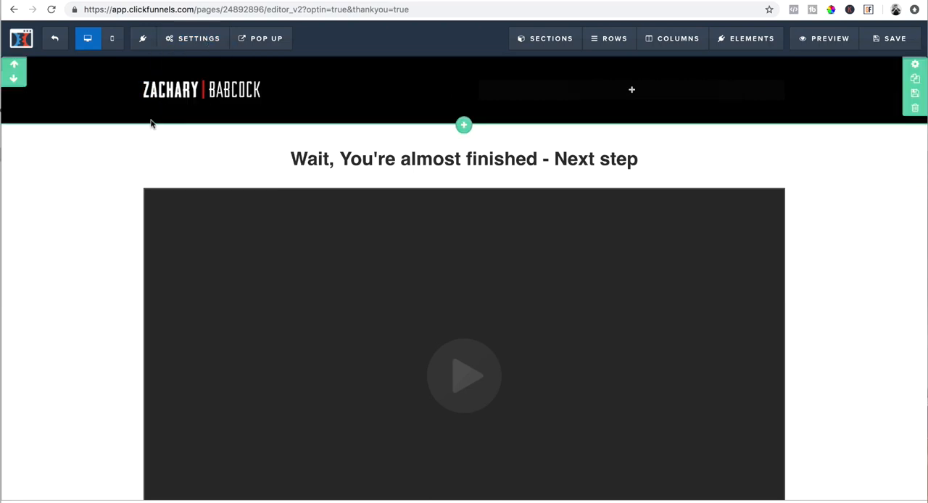
pyautogui.click(192, 37)
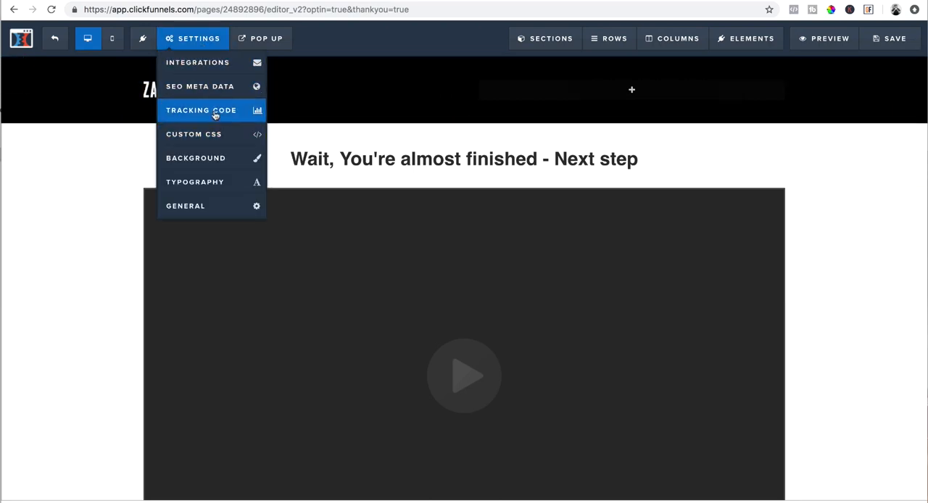
pyautogui.click(210, 110)
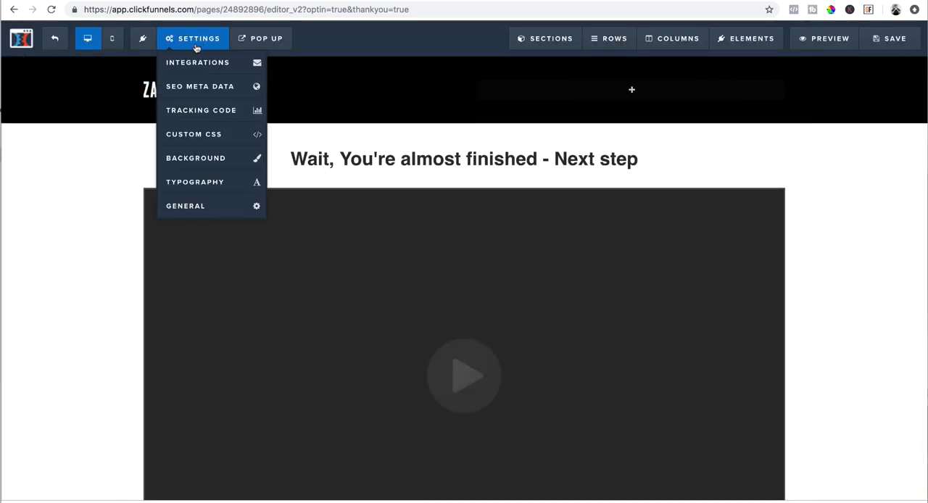
pyautogui.click(200, 111)
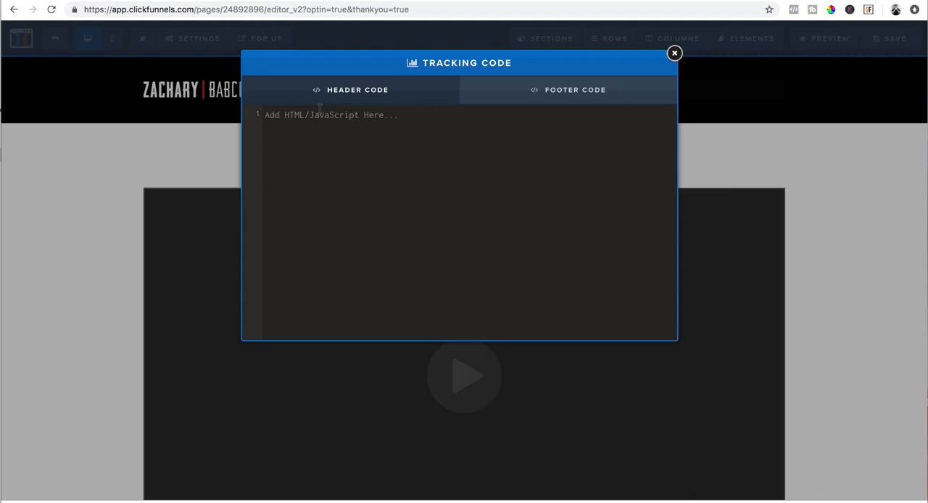
pyautogui.moveTo(348, 157)
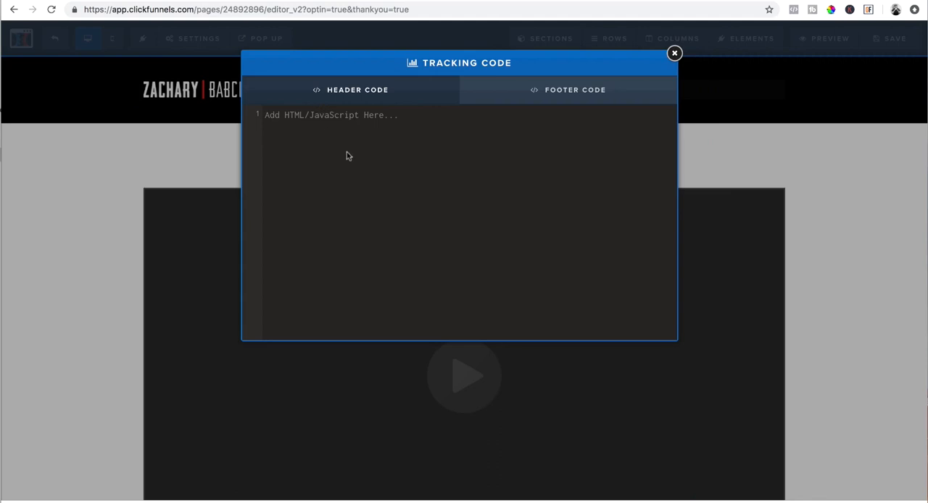
pyautogui.moveTo(383, 135)
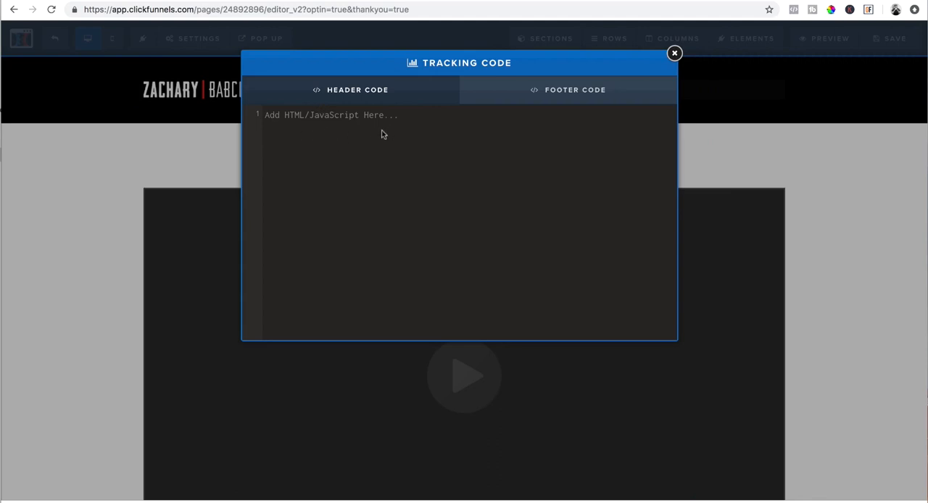
pyautogui.moveTo(343, 132)
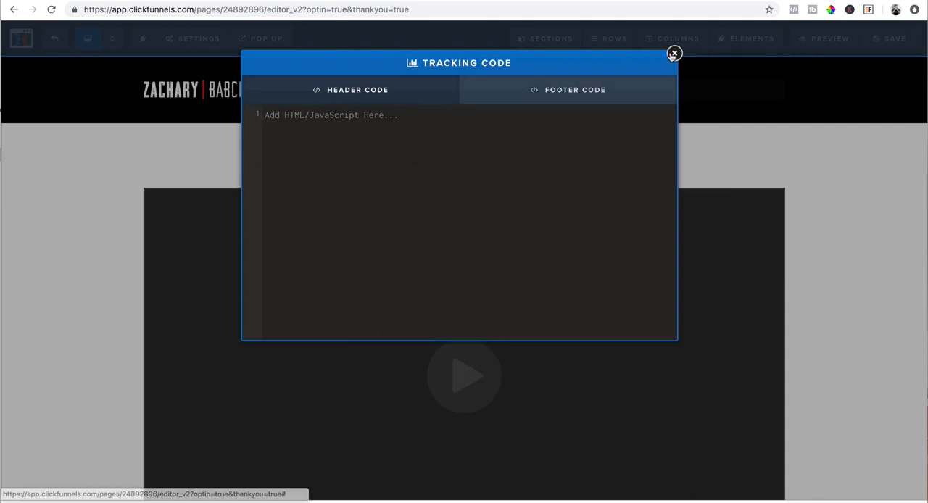
pyautogui.click(673, 52)
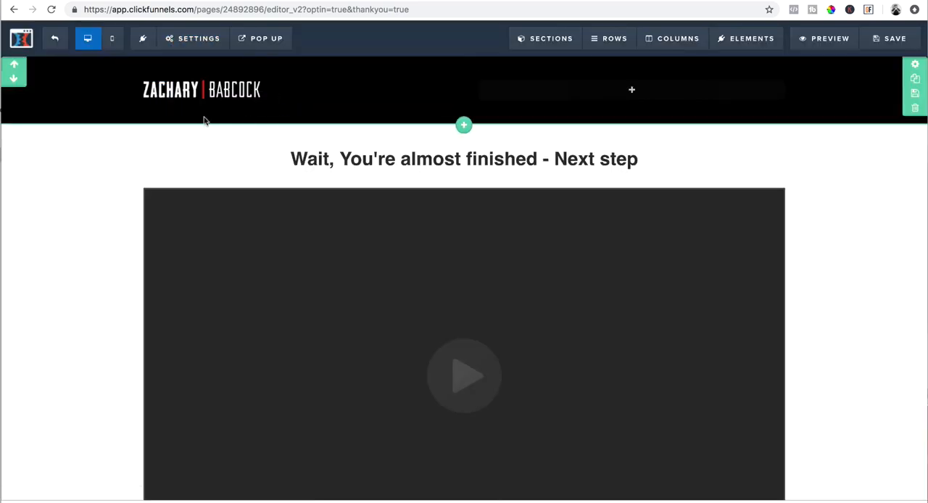
pyautogui.click(191, 38)
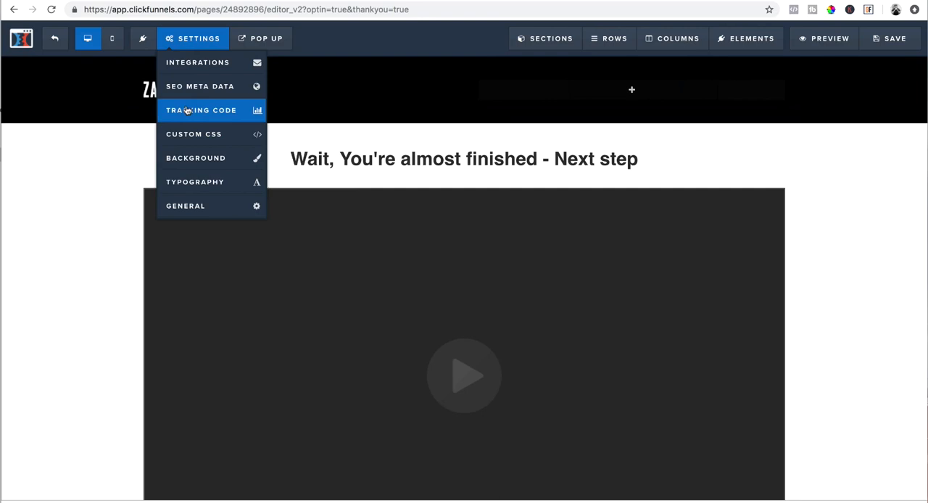
pyautogui.moveTo(200, 87)
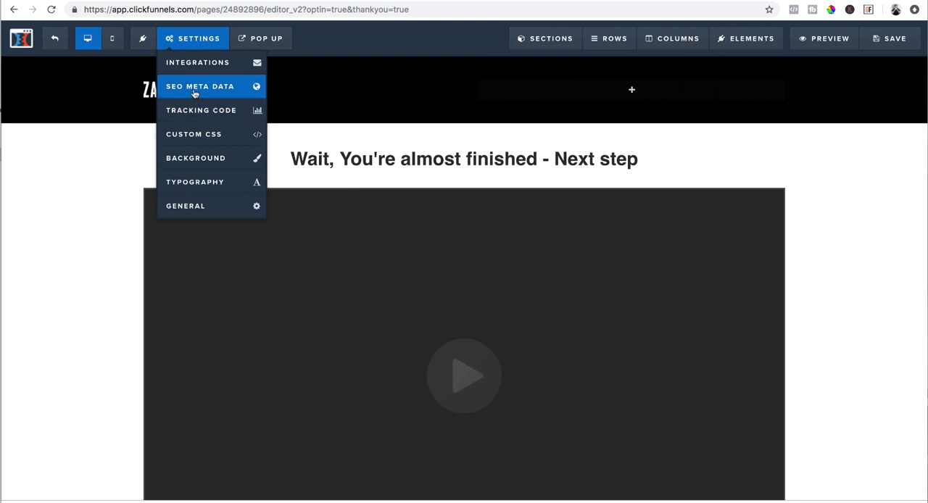
# In SEO Meta Data, set the red dog logo as the social share image alongside title test.
pyautogui.click(200, 87)
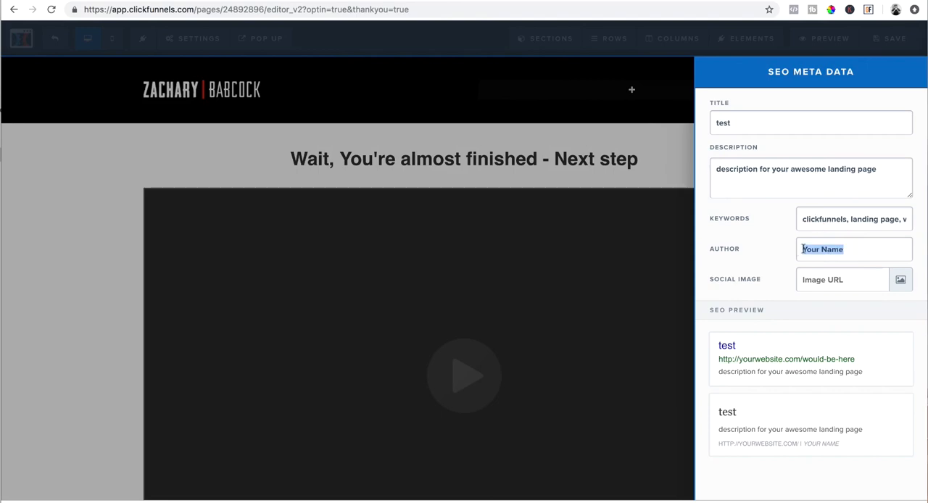
pyautogui.click(901, 278)
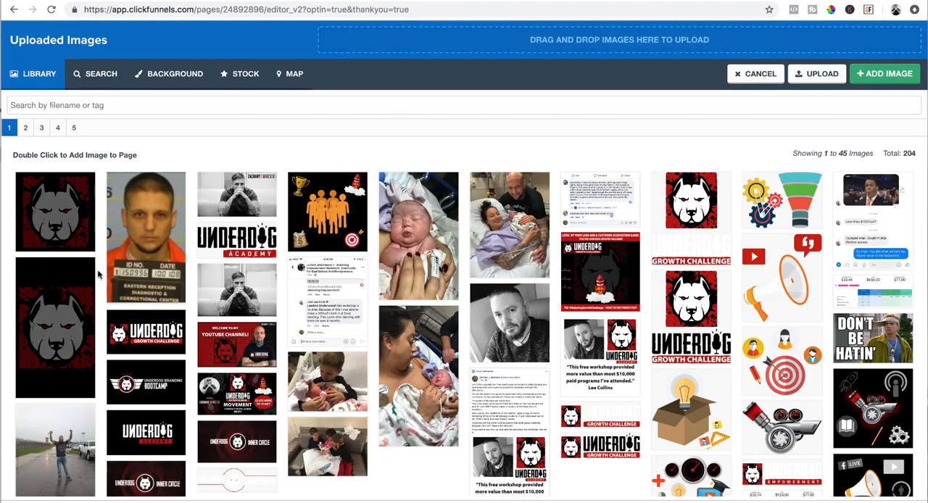
pyautogui.click(756, 72)
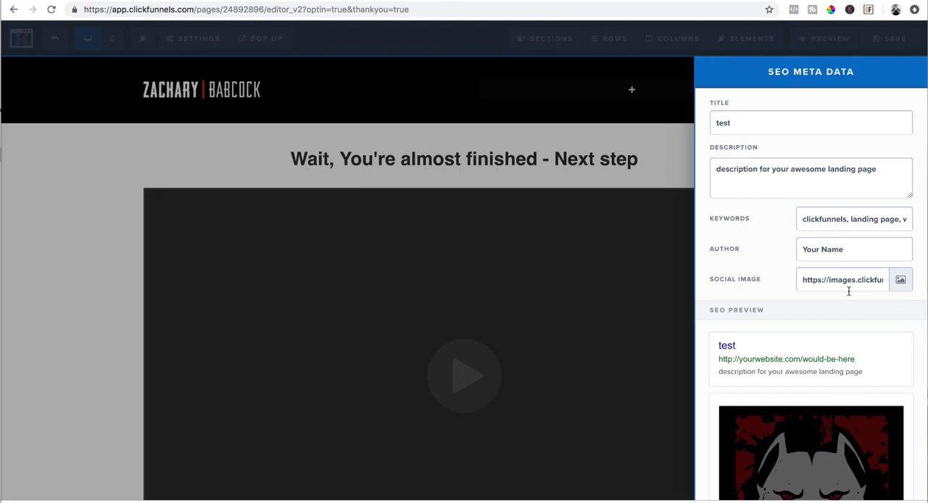
pyautogui.click(890, 37)
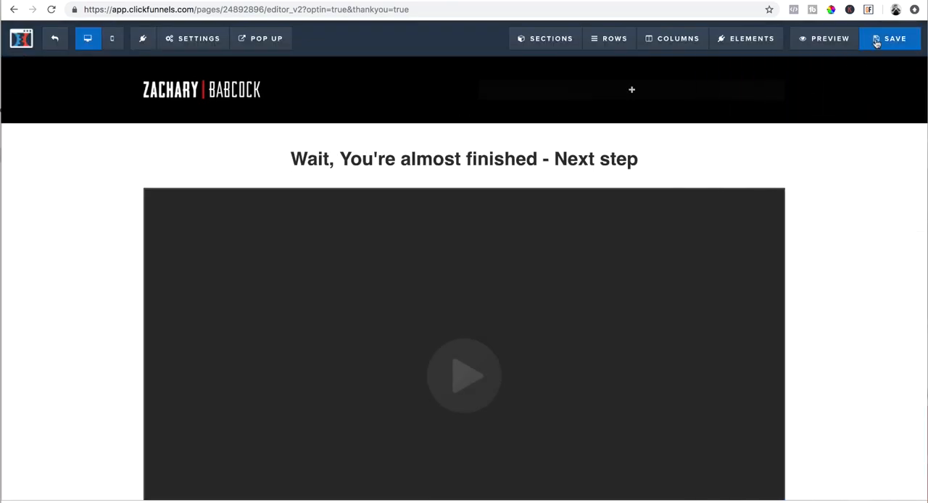
# Save the thank-you page and preview it, scrolling through the headline, video and testimonials.
pyautogui.click(895, 38)
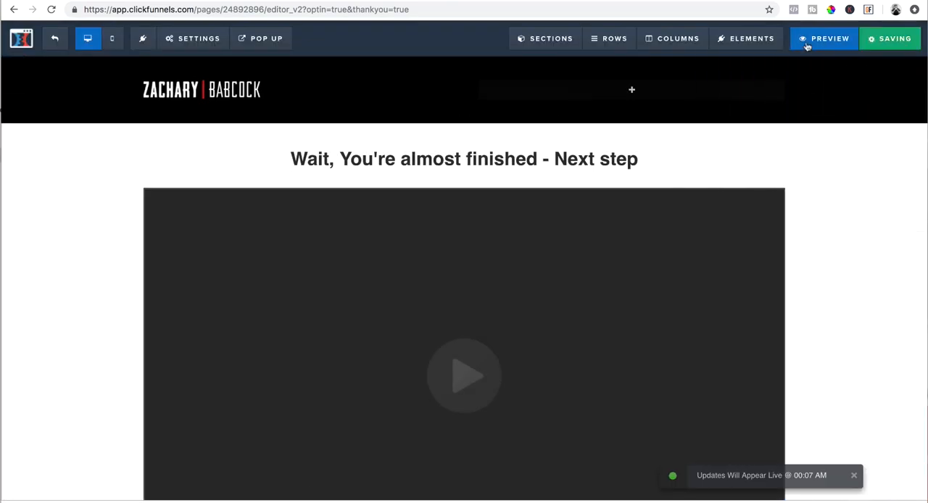
pyautogui.click(824, 37)
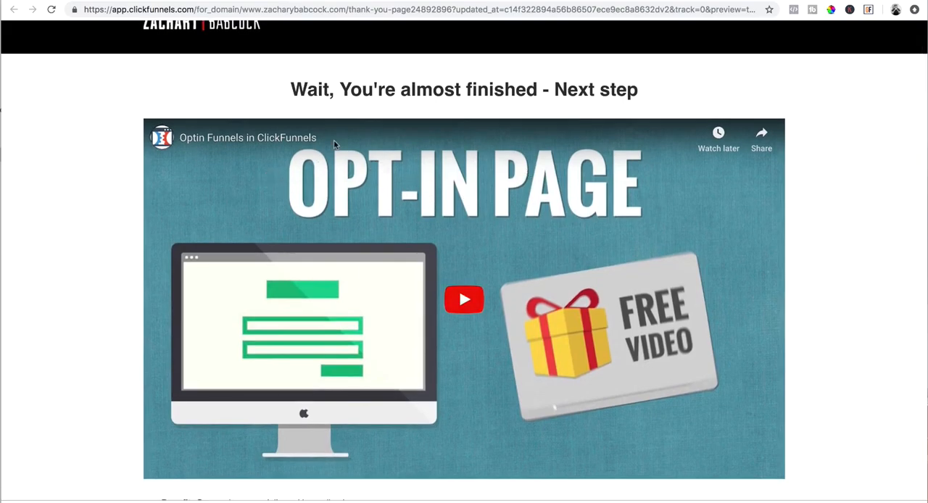
pyautogui.scroll(-3)
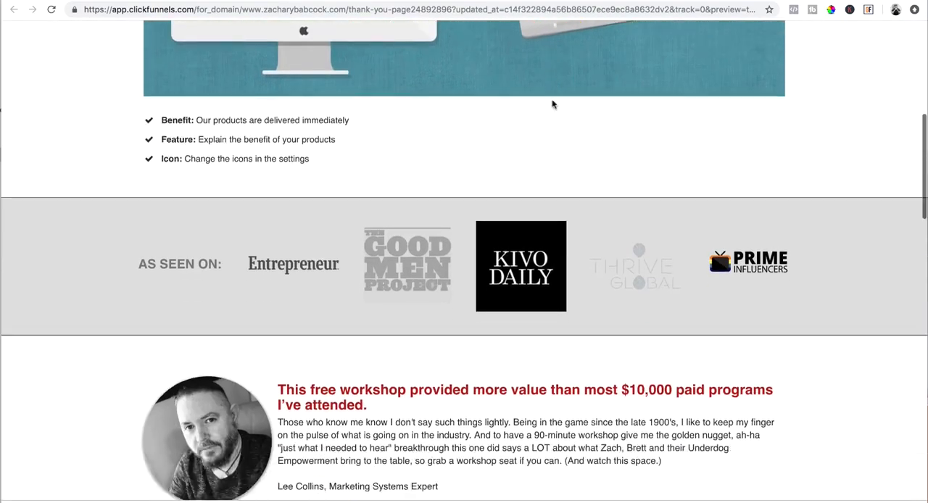
pyautogui.scroll(-3)
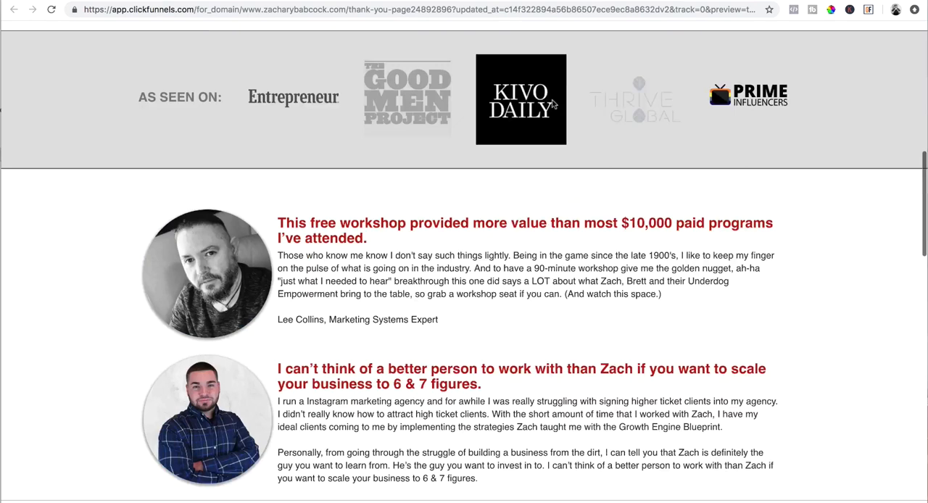
pyautogui.scroll(3)
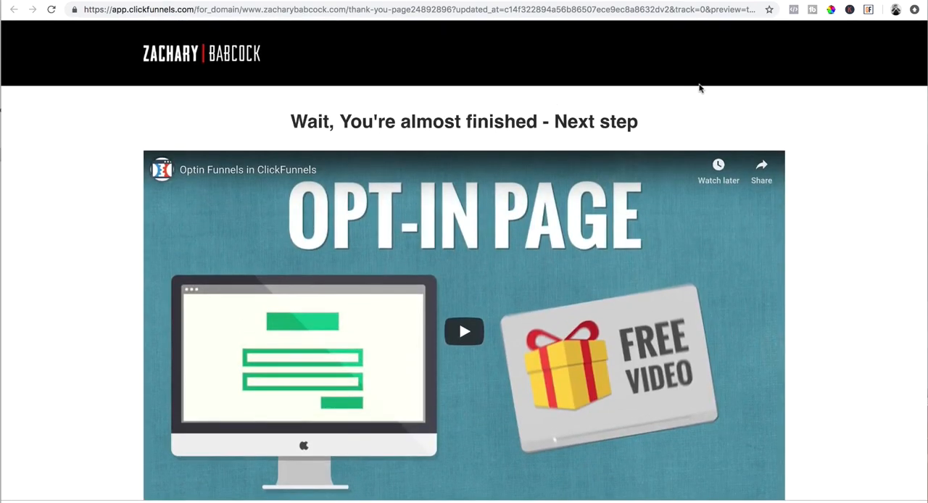